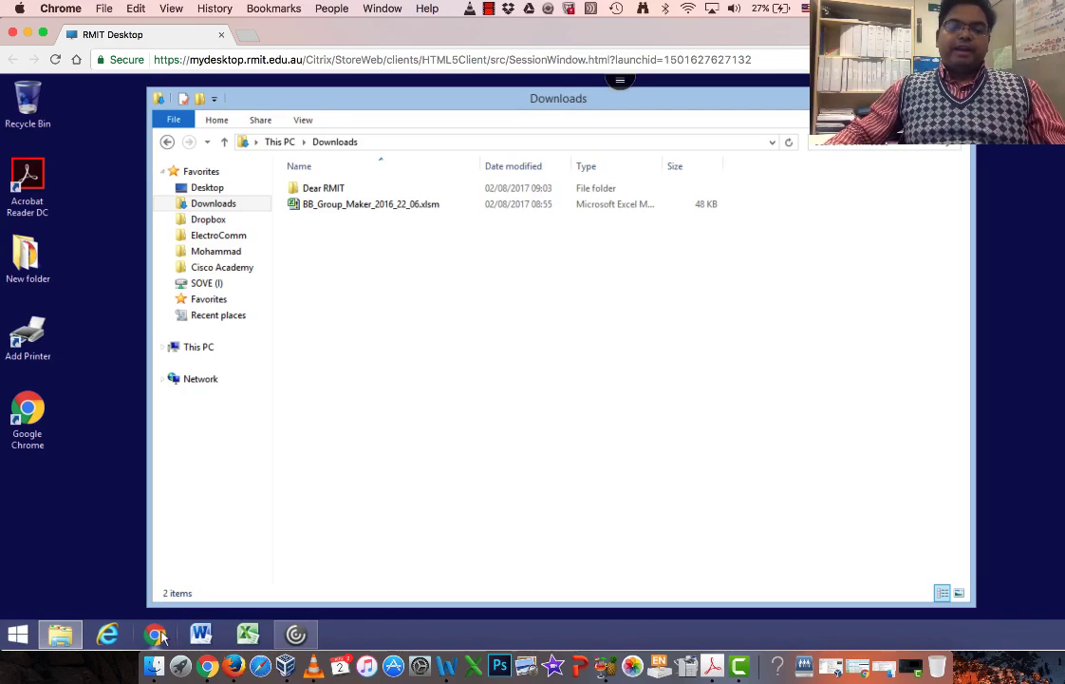
mouse_move(156, 634)
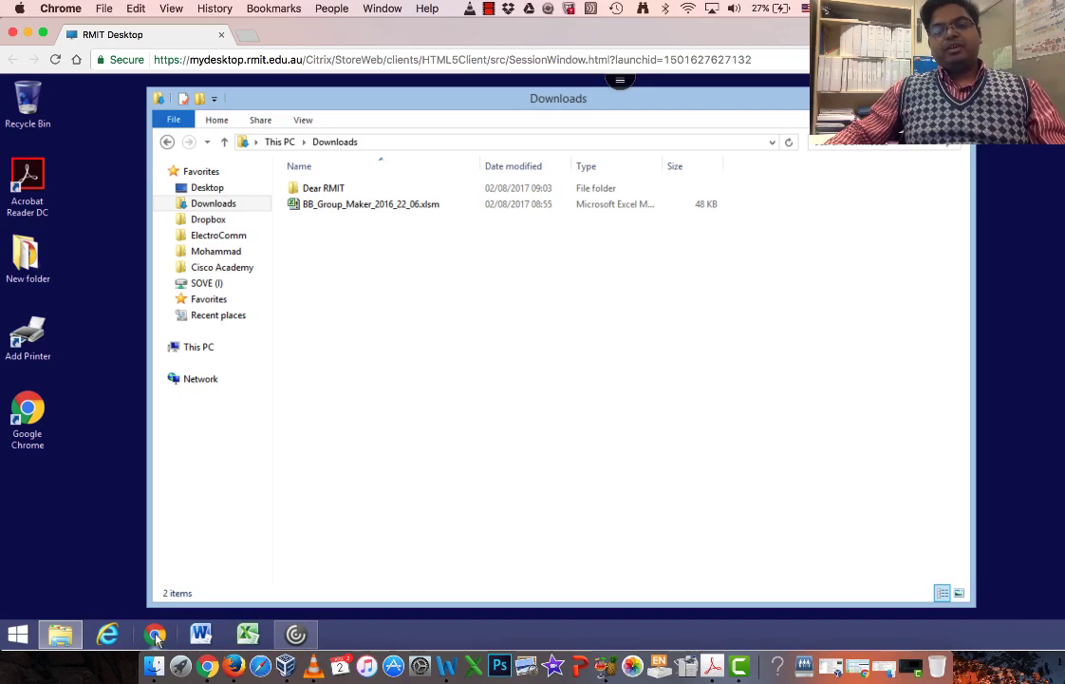
Reach Student, program and course administration on the RMIT staff site and log in
click(368, 203)
text(rmit)
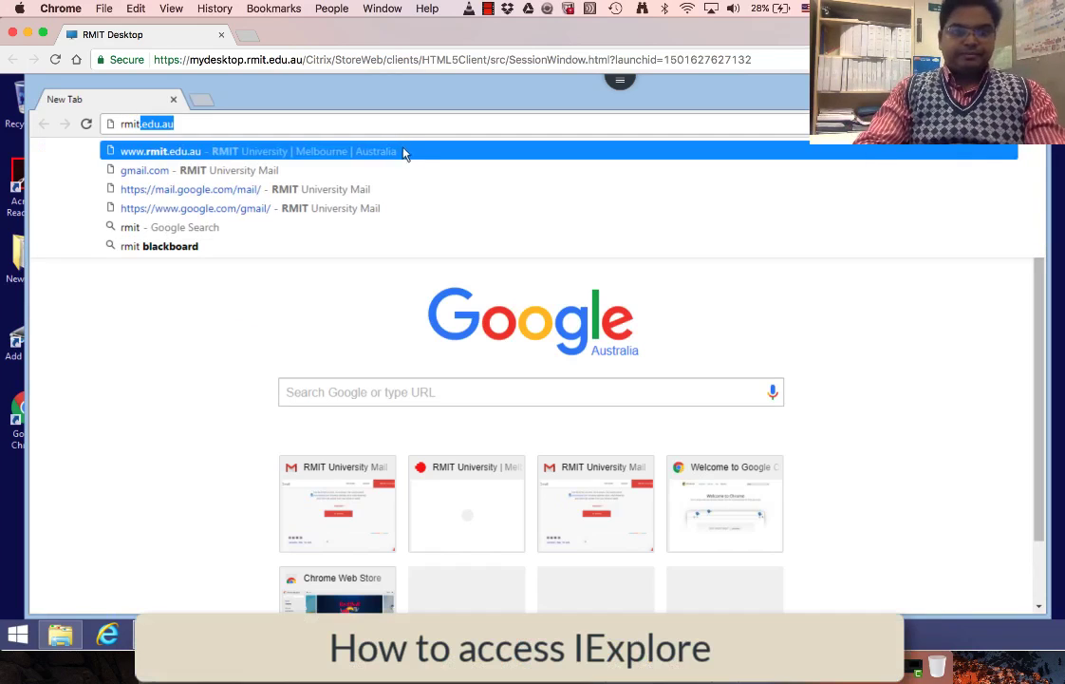
click(266, 152)
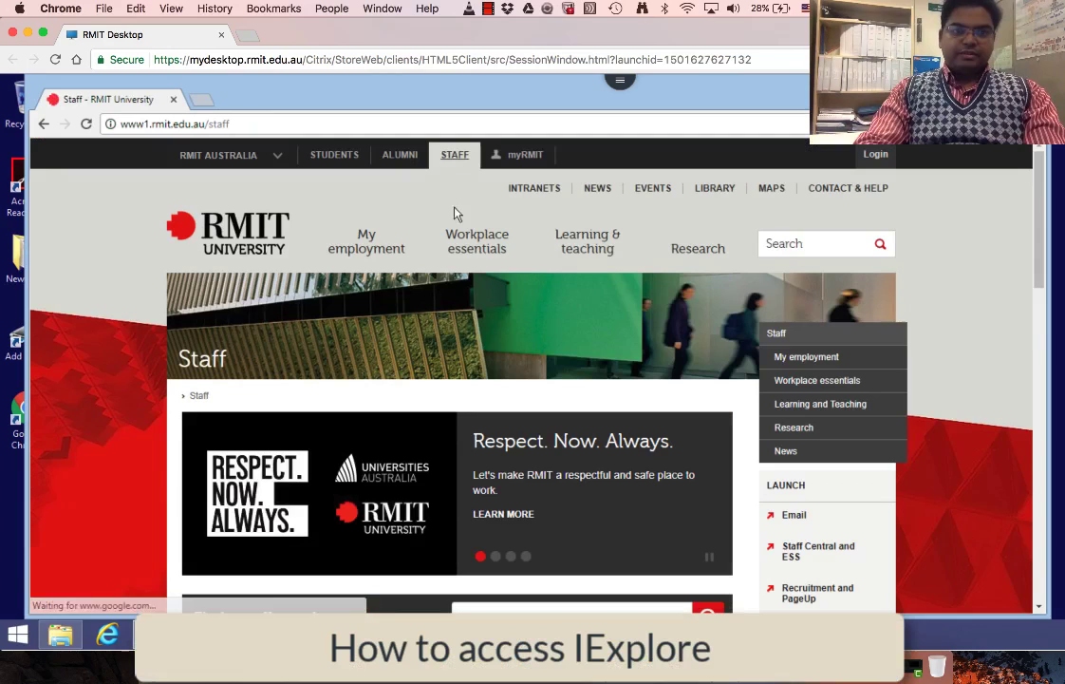
scroll(down, 3)
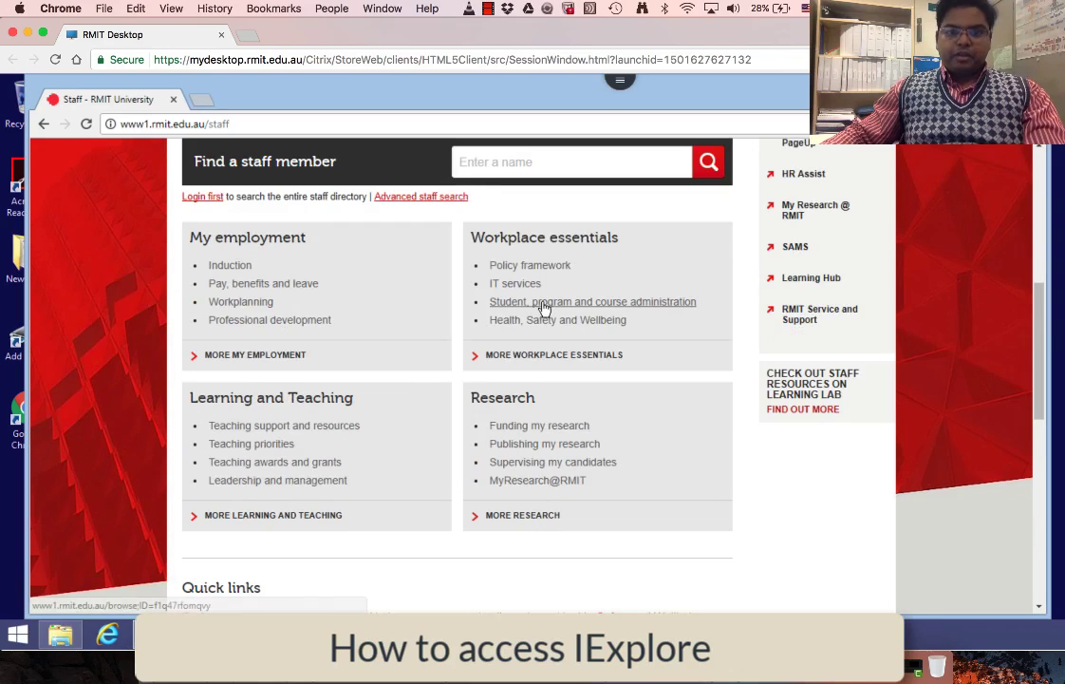
click(593, 300)
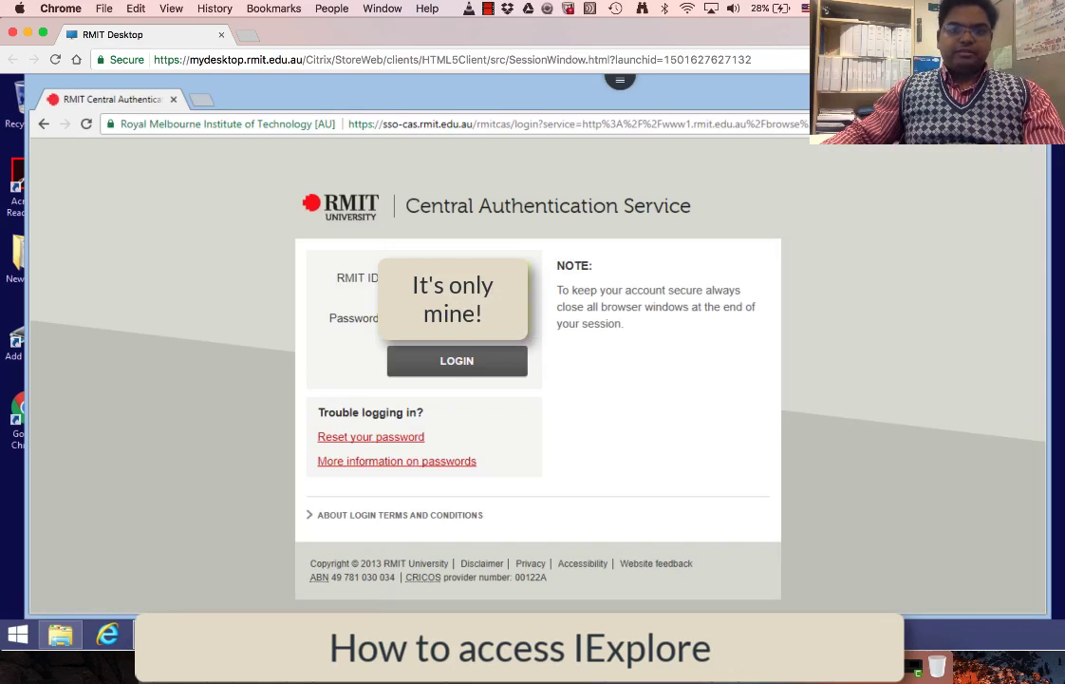
click(456, 361)
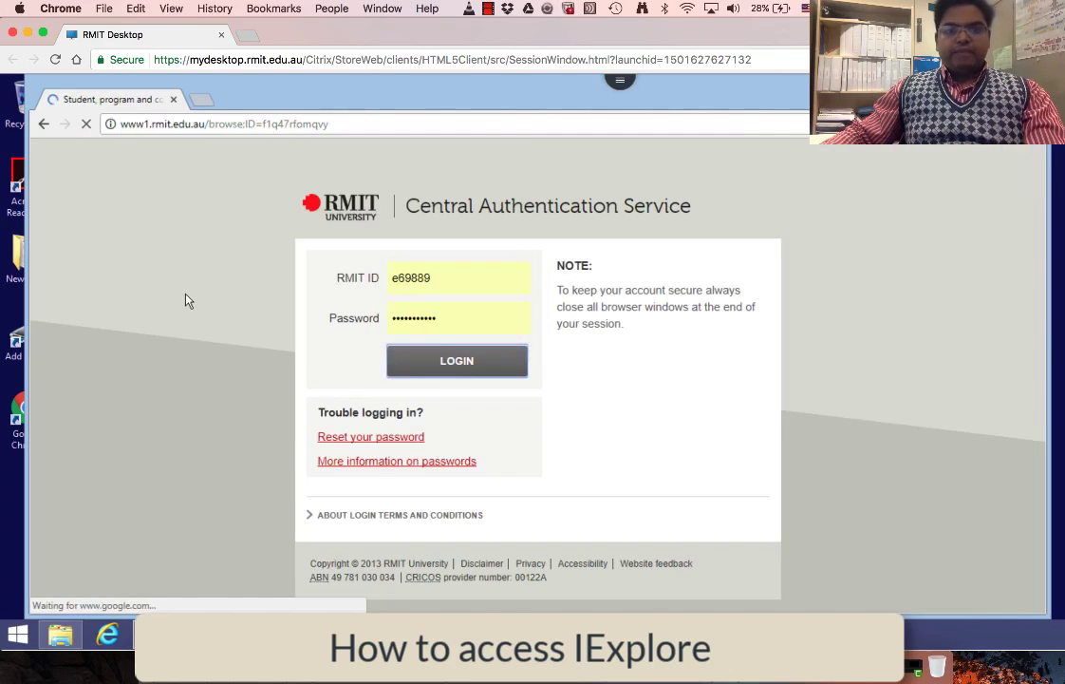
click(456, 361)
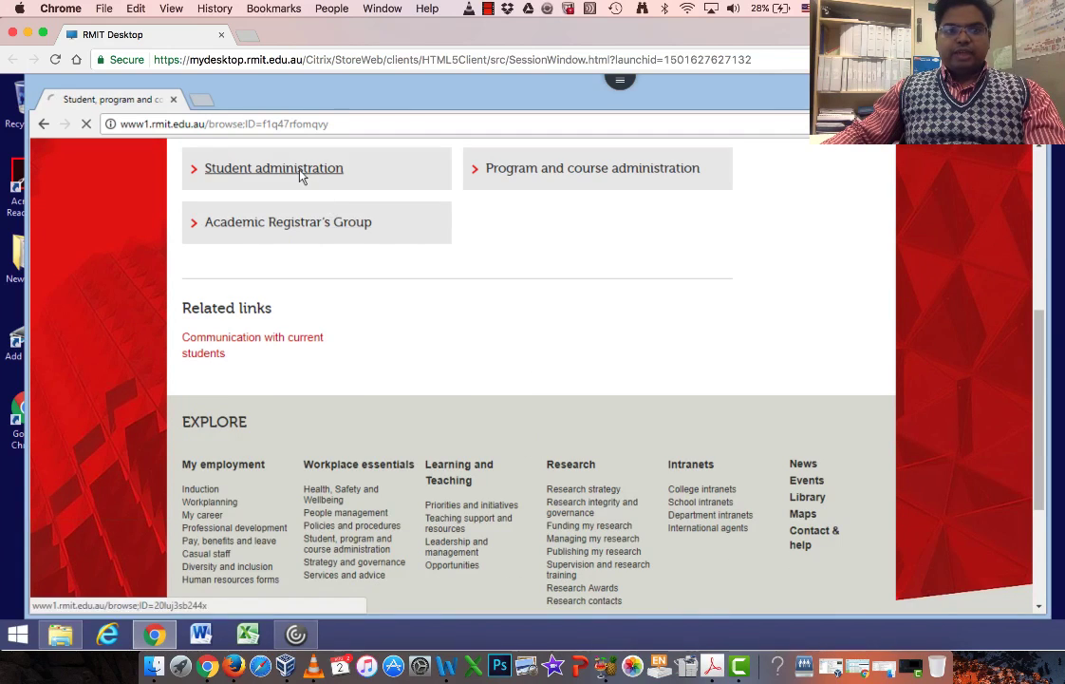
Go through Student administration and launch the iExplore system
click(273, 167)
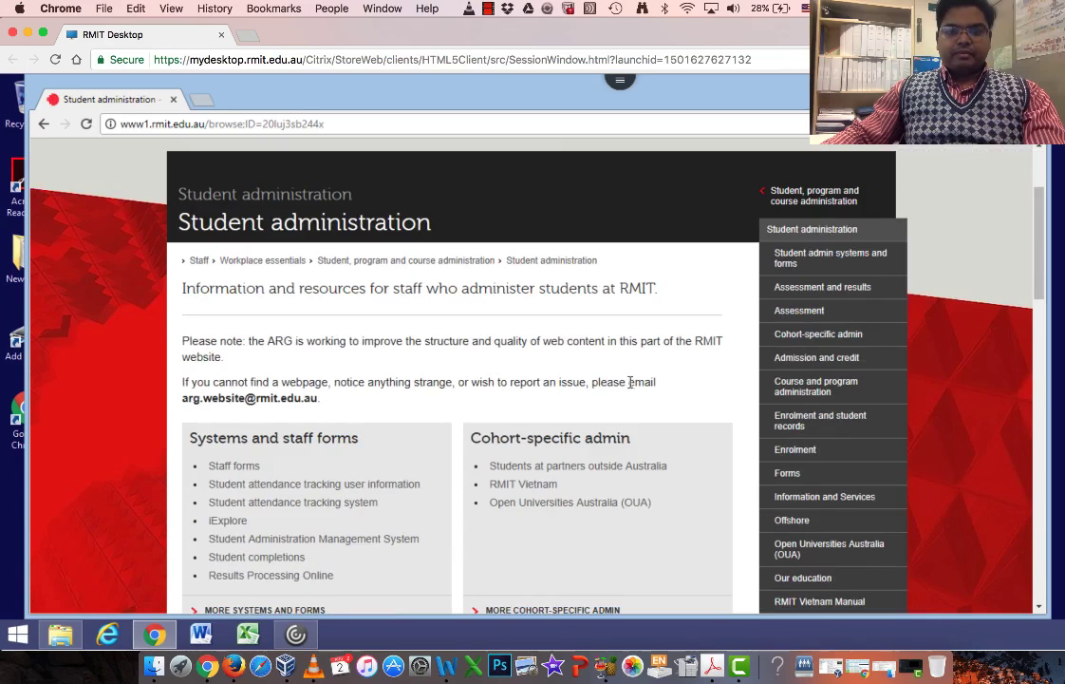
scroll(down, 3)
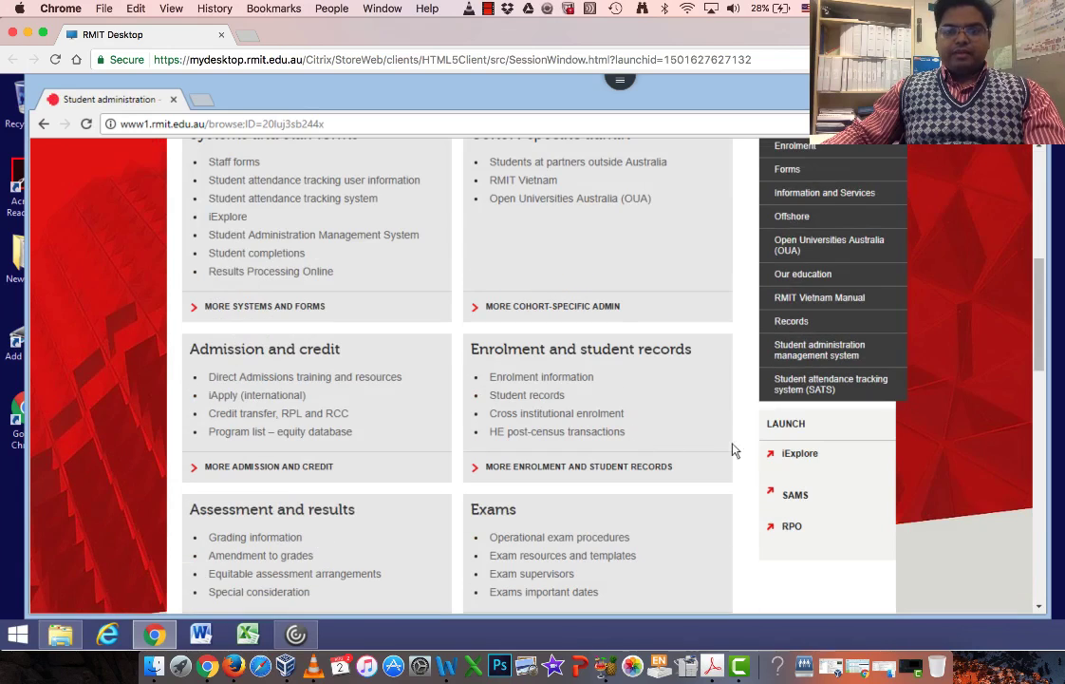
click(799, 452)
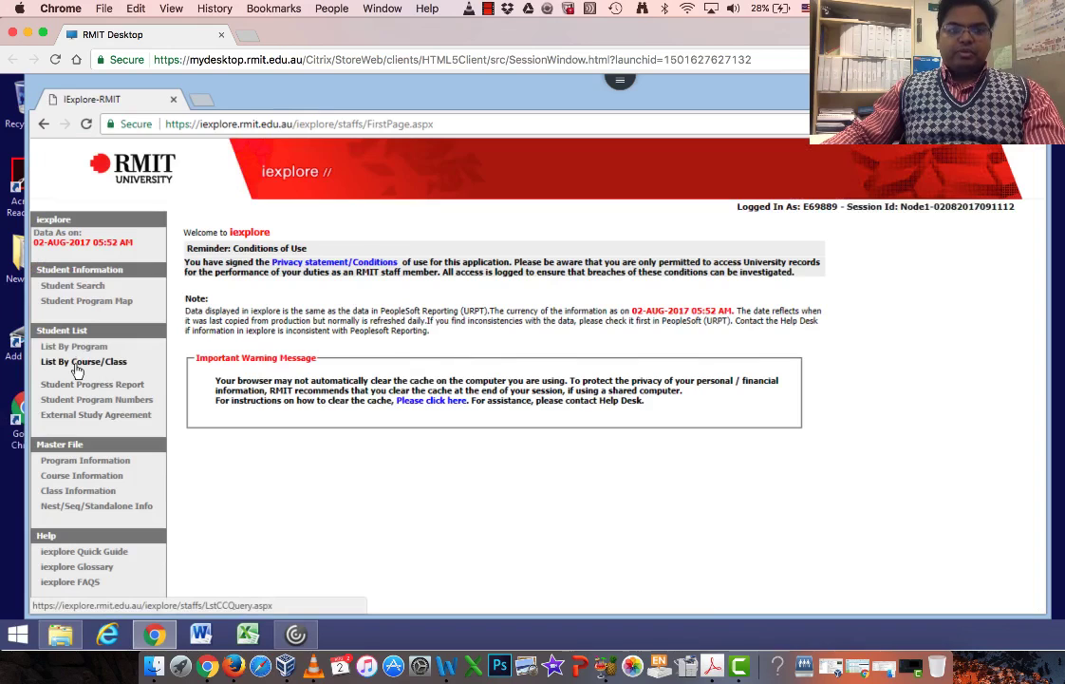
Choose List By Course/Class and enter catalog number 1068 in the query form
click(84, 361)
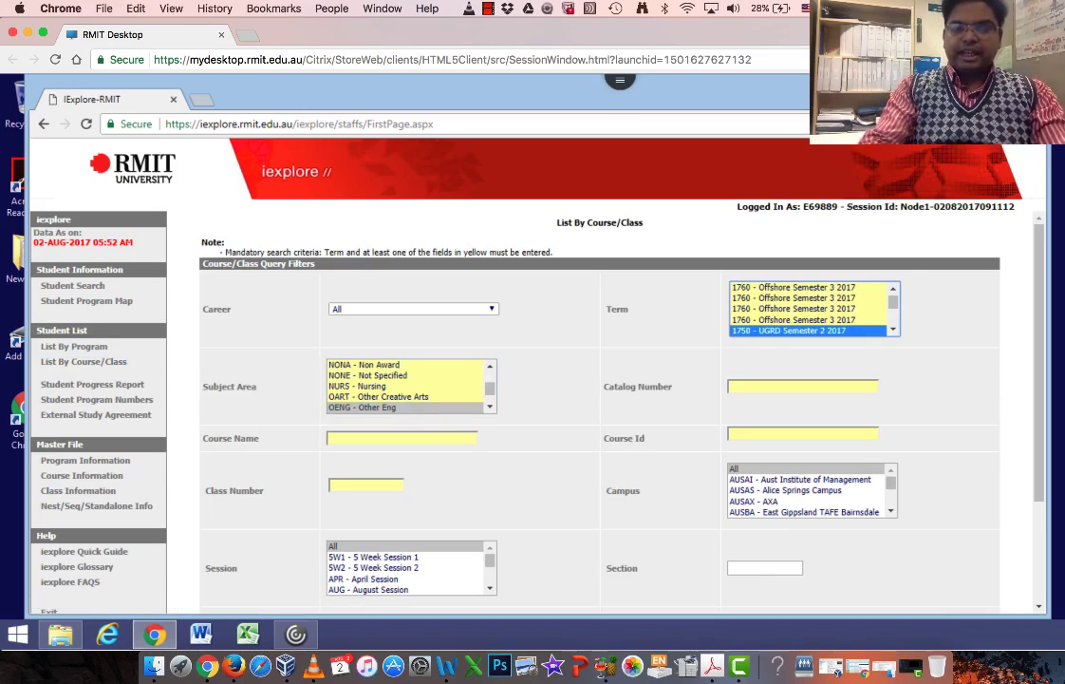
click(801, 385)
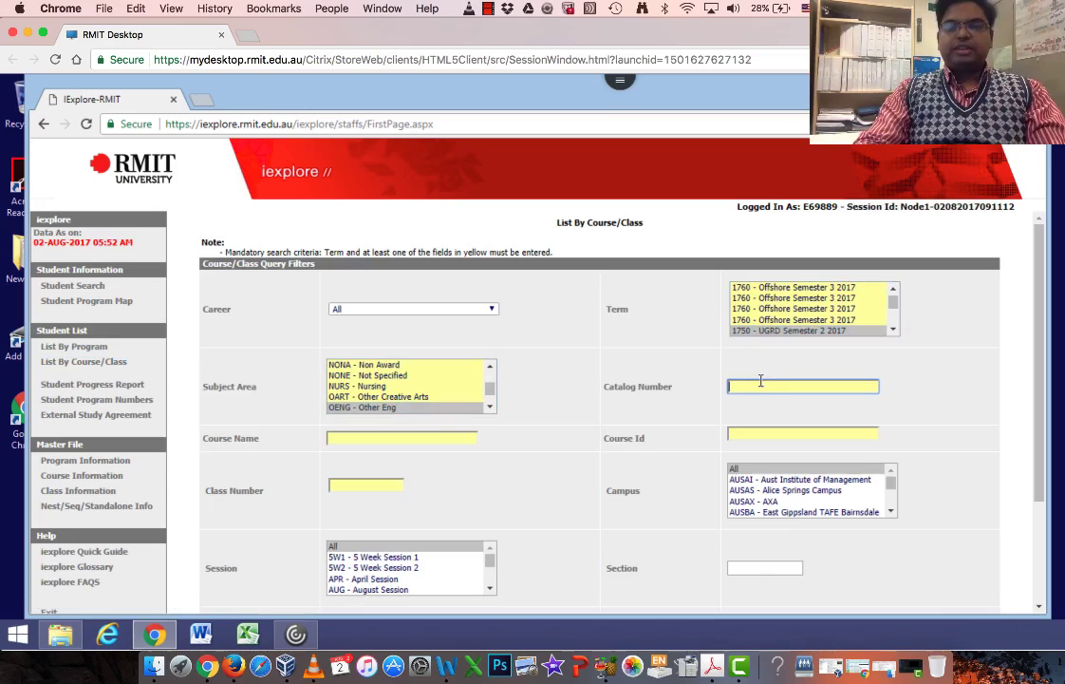
text(1068)
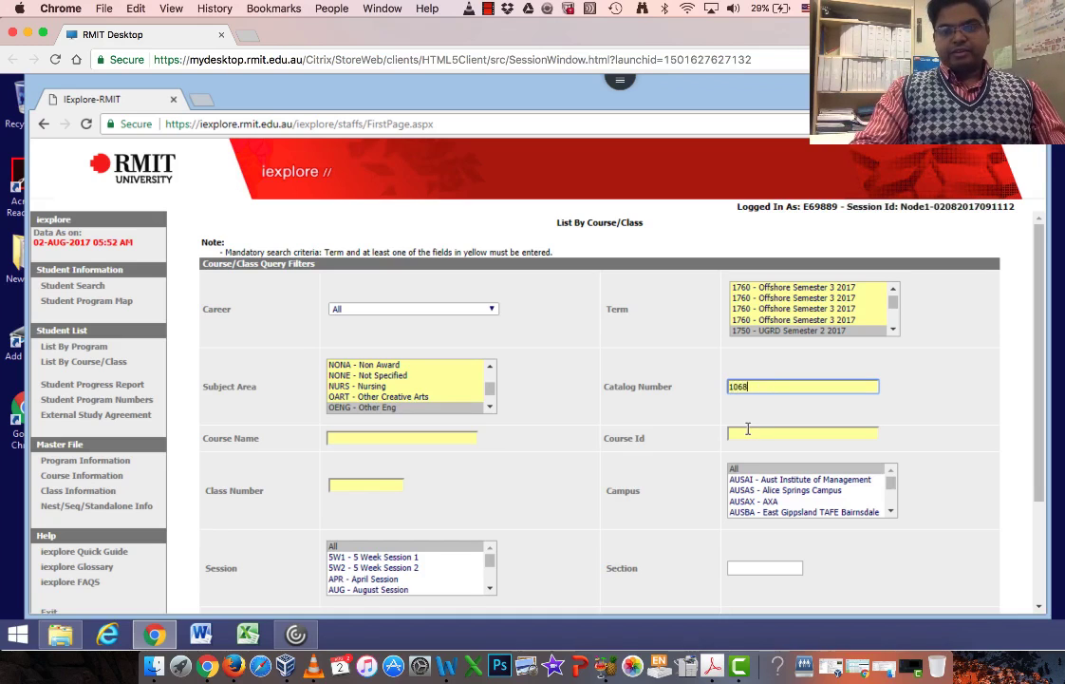
mouse_move(691, 414)
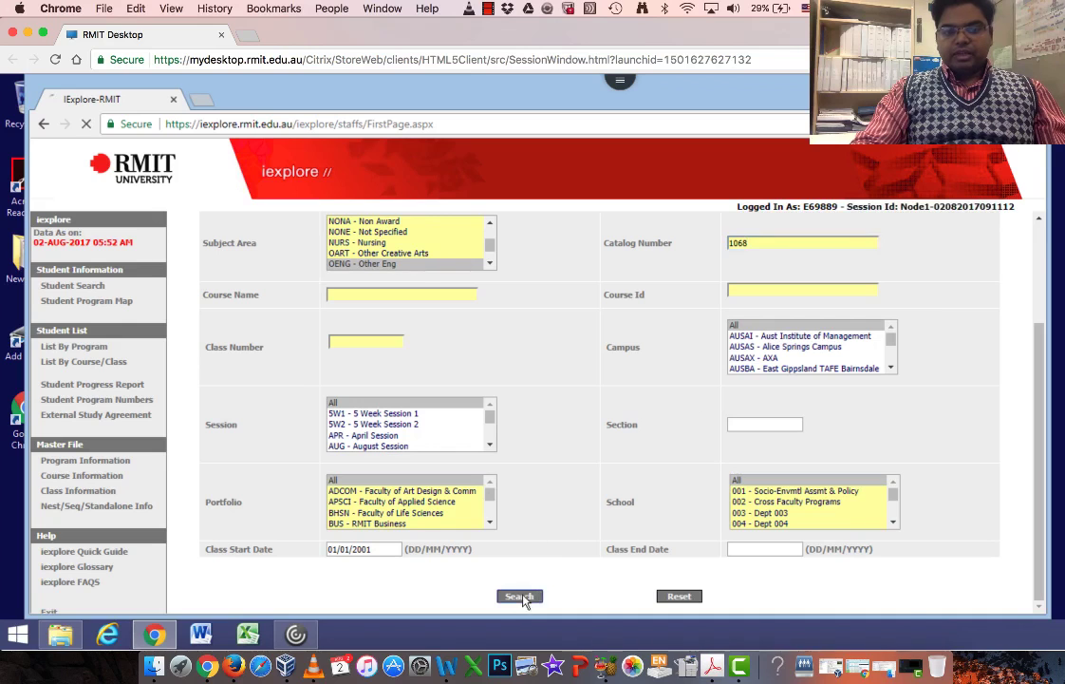
Search catalog 1068 and export the class list for all 11 Engineering Project results
click(520, 597)
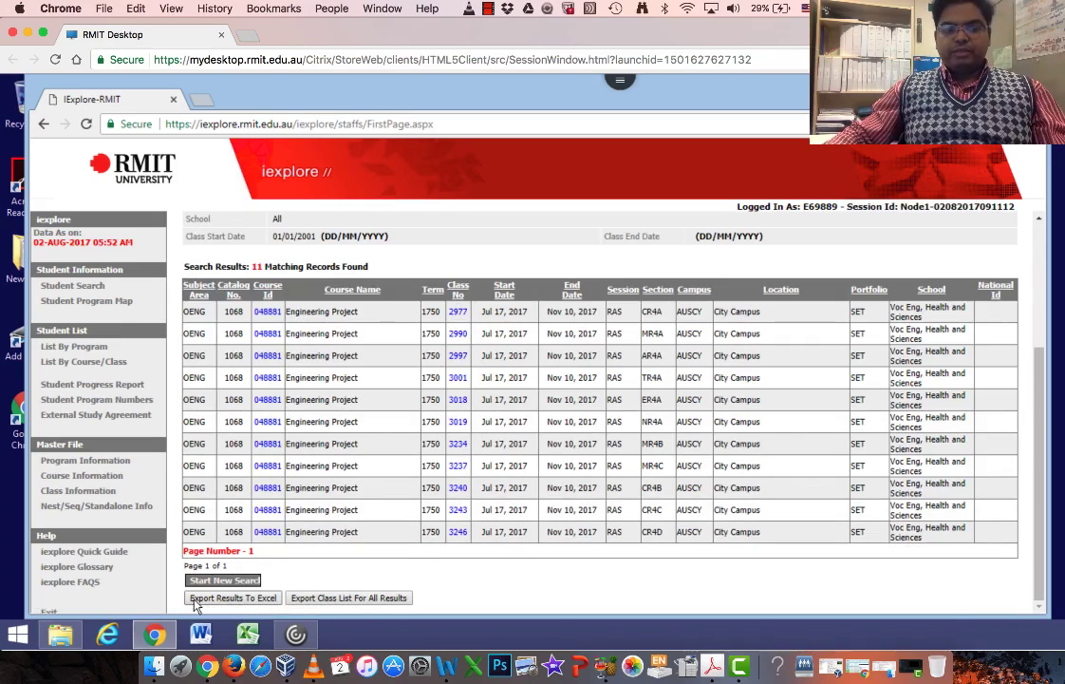
mouse_move(245, 609)
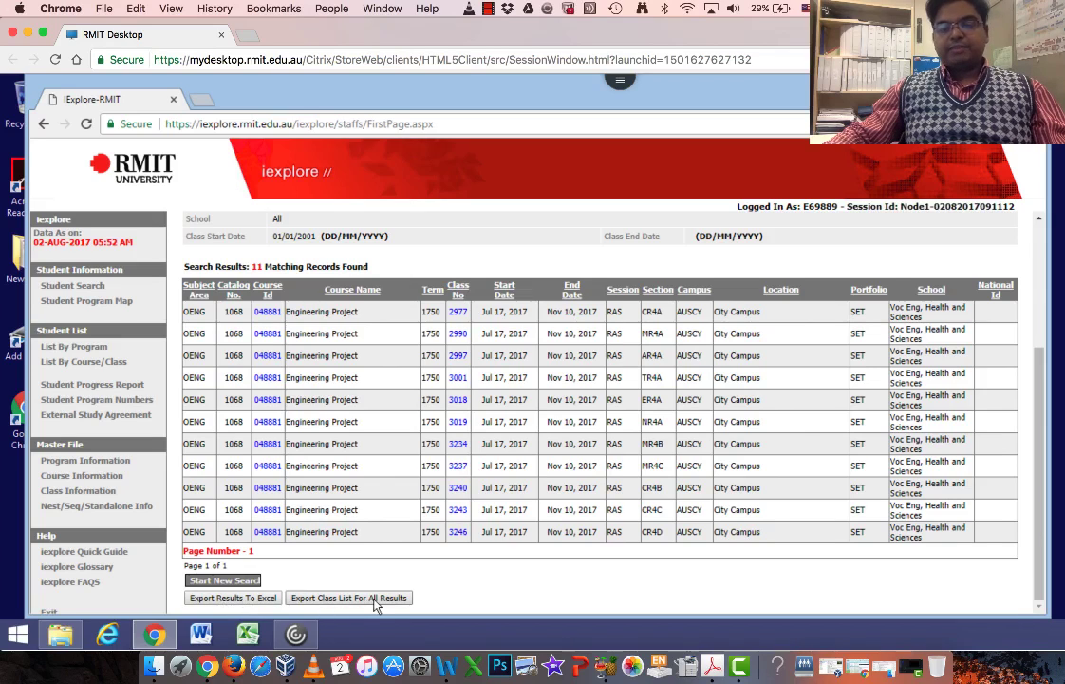
click(345, 597)
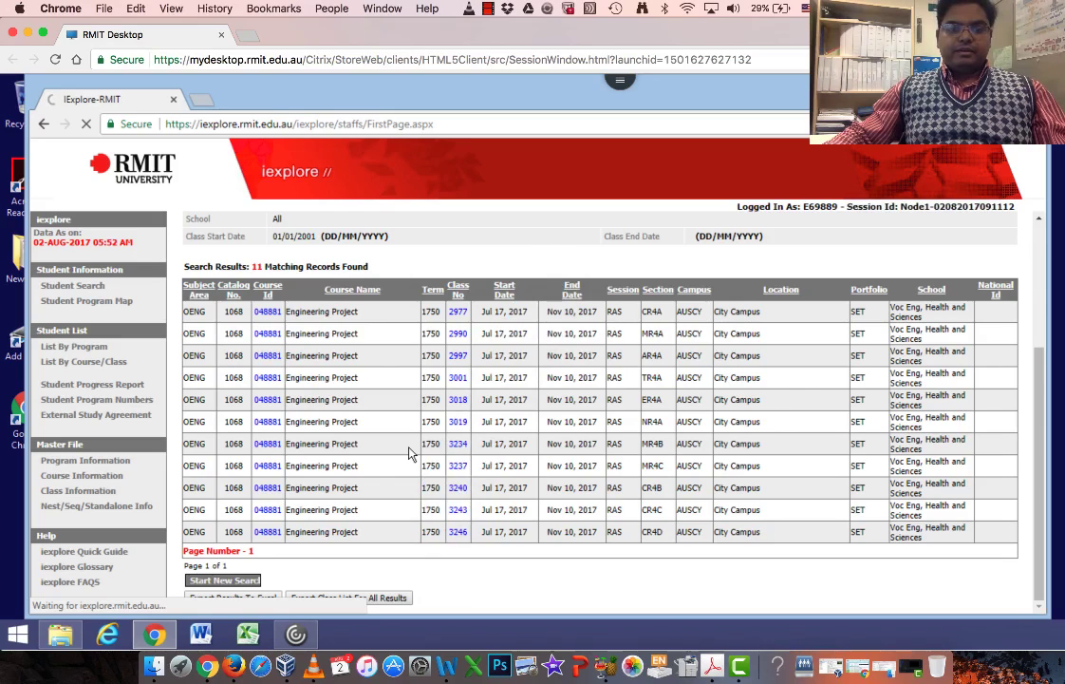
mouse_move(389, 435)
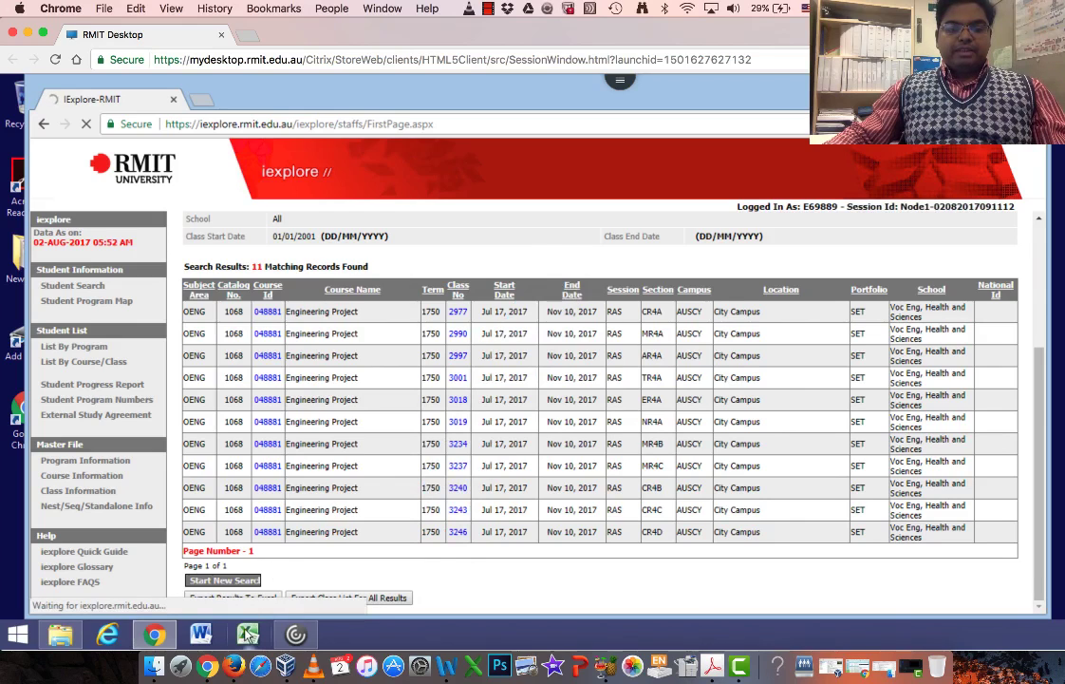
Load BB_Group_Maker_2016_22_06.xlsm from Downloads with editing and macros enabled
click(61, 634)
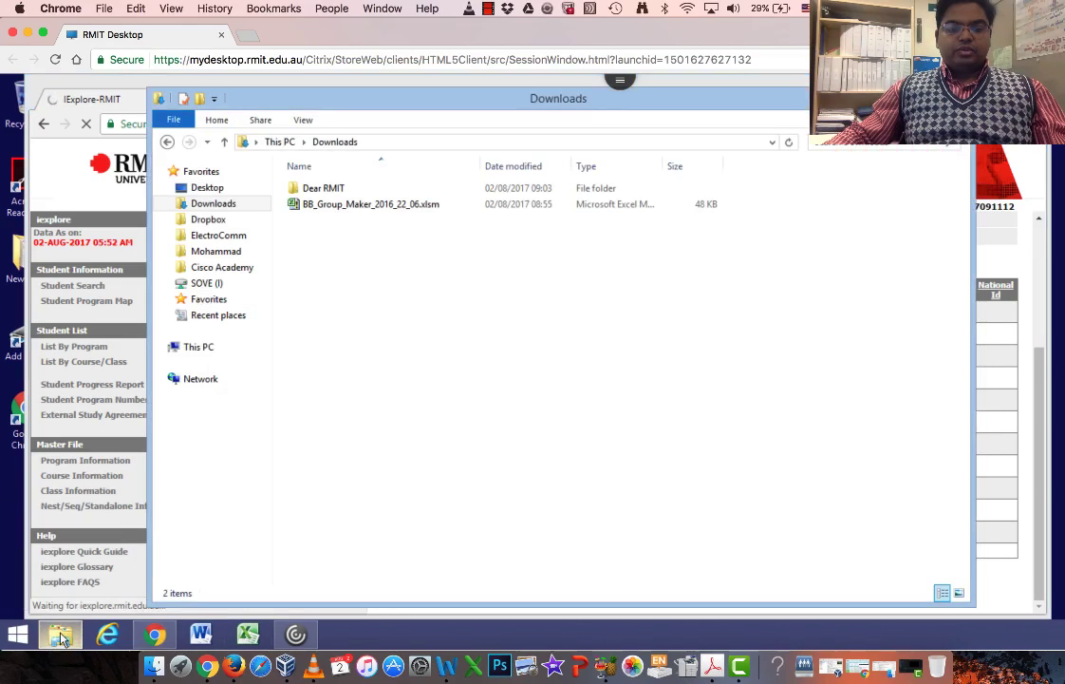
click(365, 205)
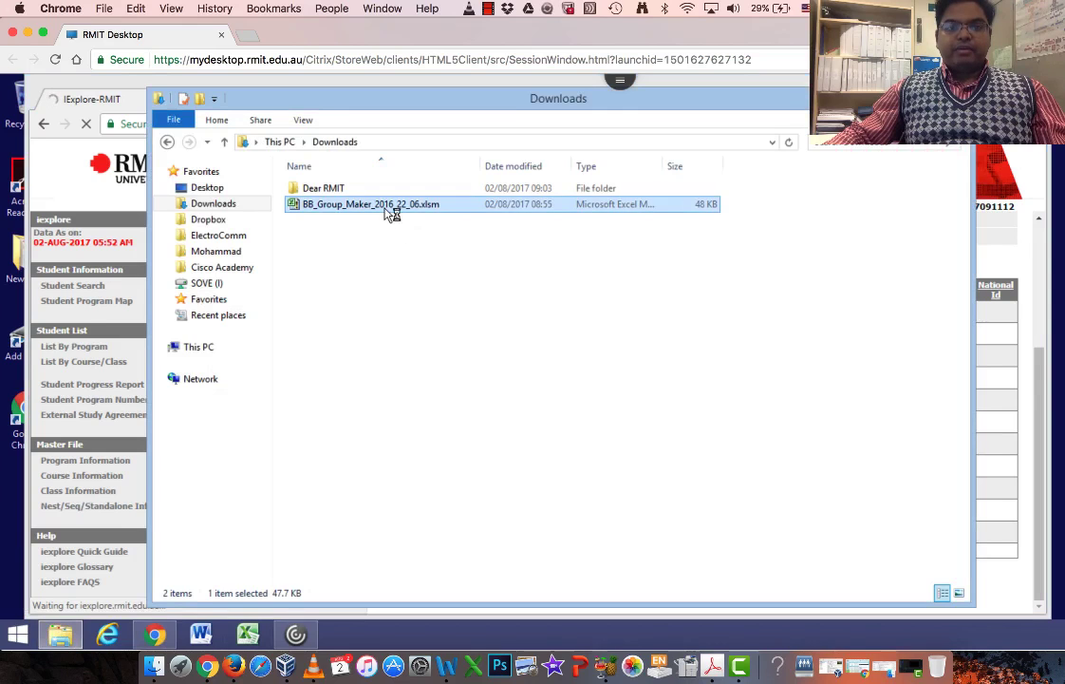
double_click(369, 205)
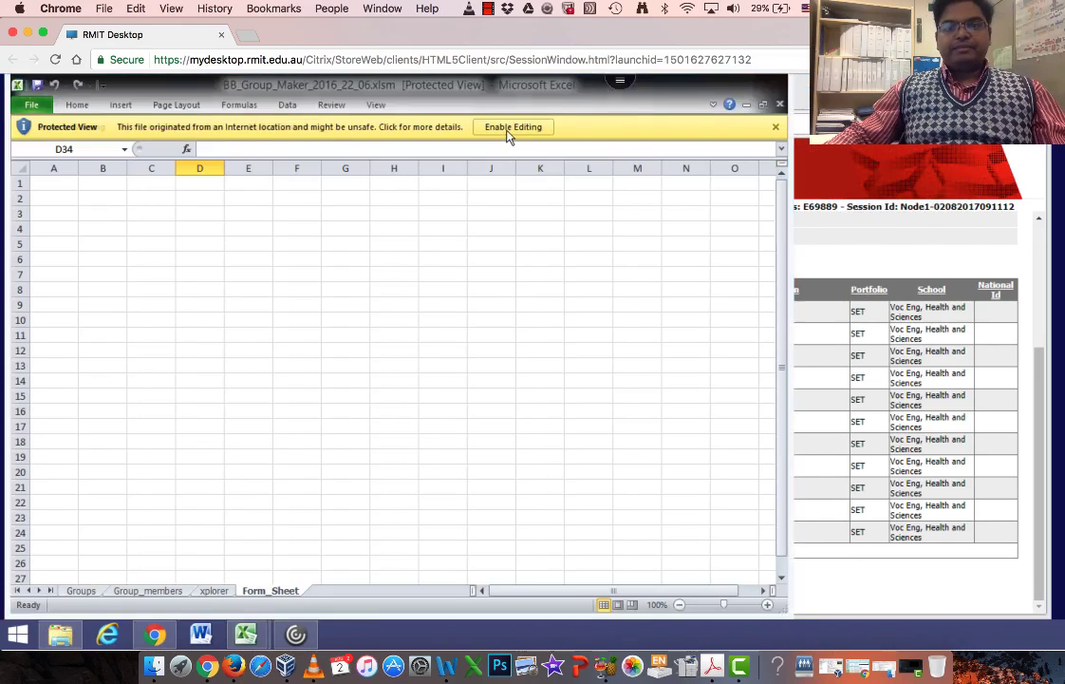
click(513, 125)
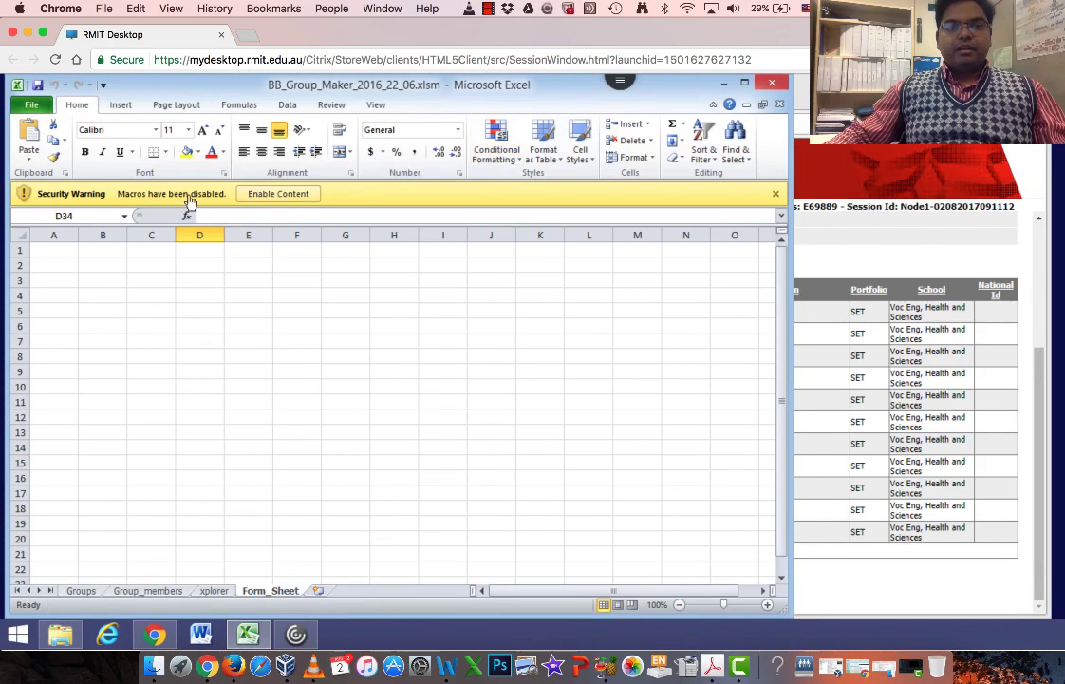
click(277, 193)
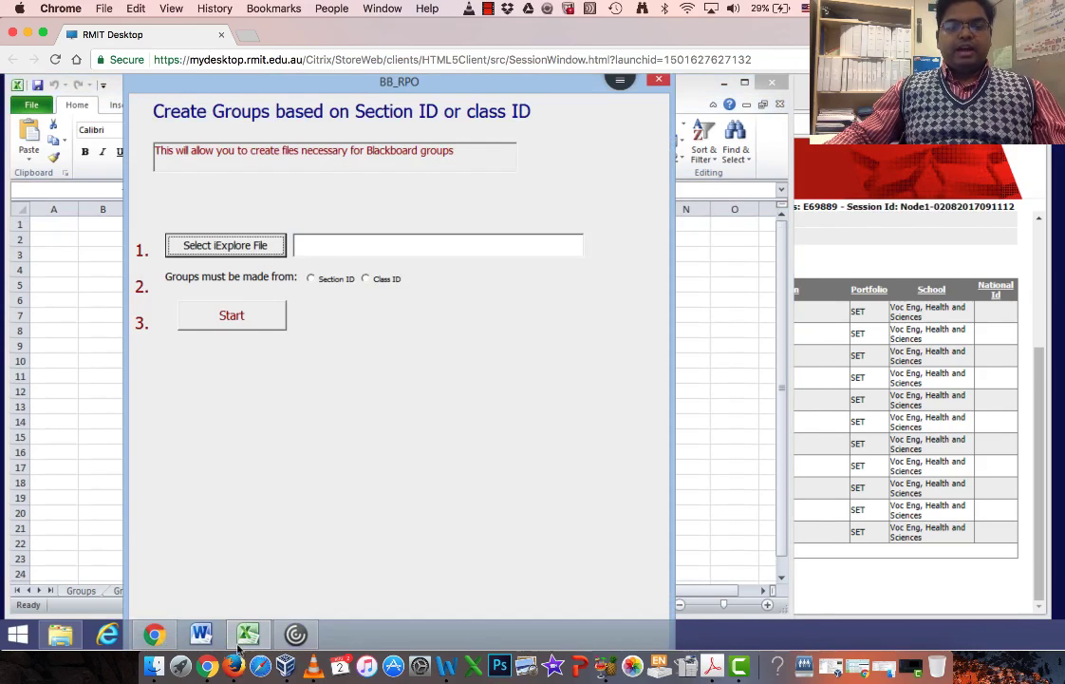
Save the exported ClassListForResults .xls file into the Downloads folder
click(224, 245)
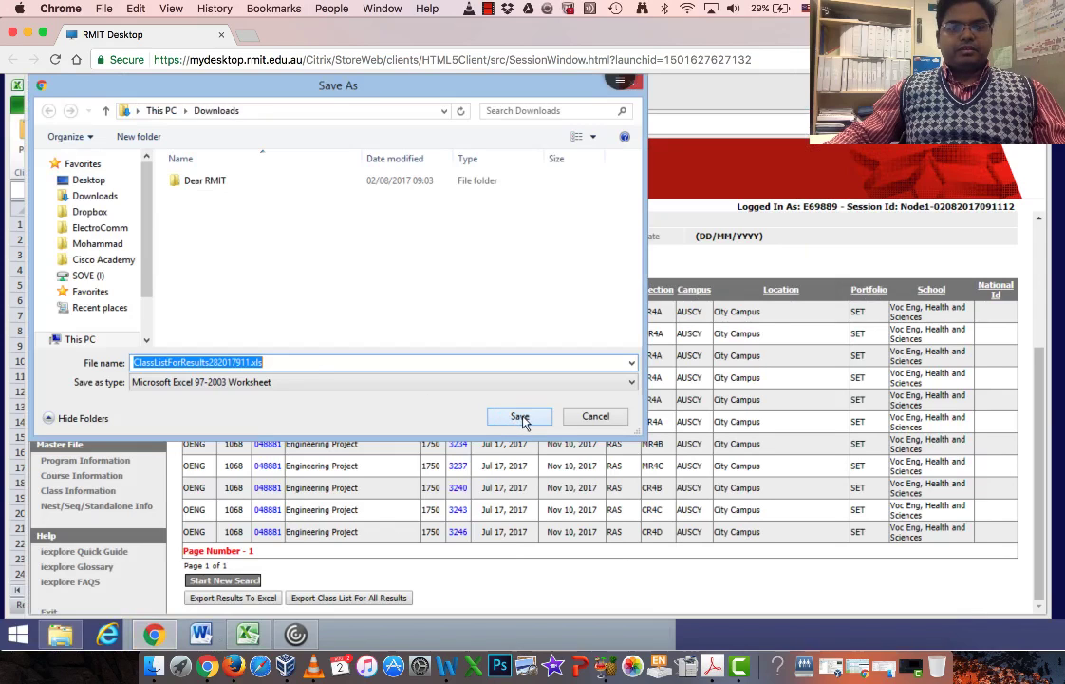
click(520, 416)
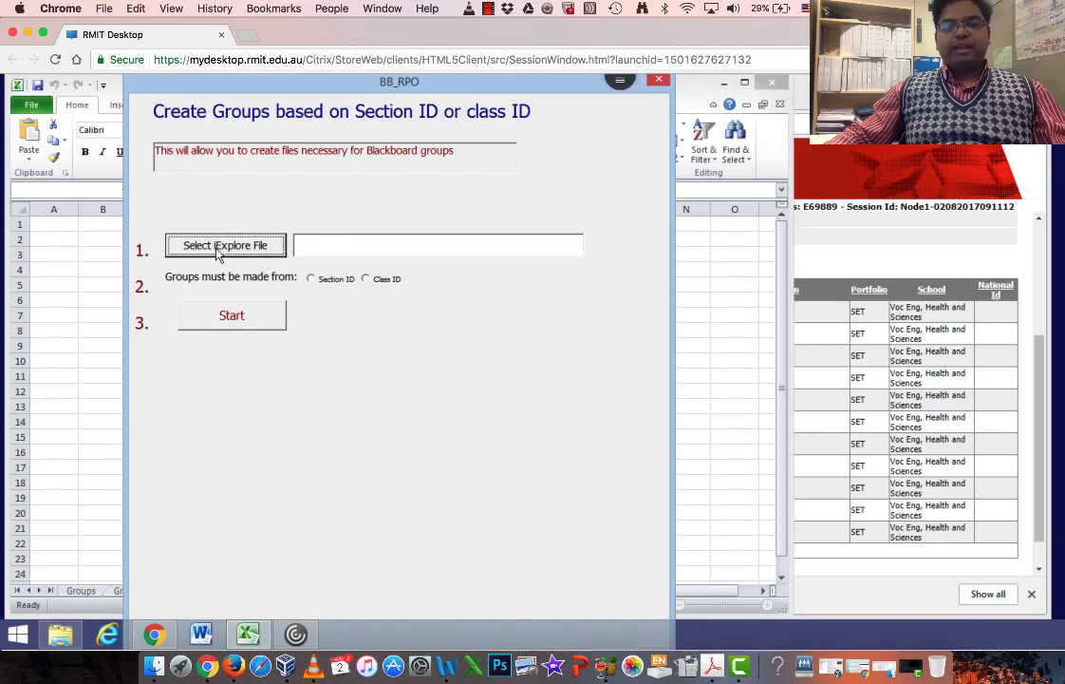
Select the saved class list .xls in Downloads as the iExplore file
click(224, 245)
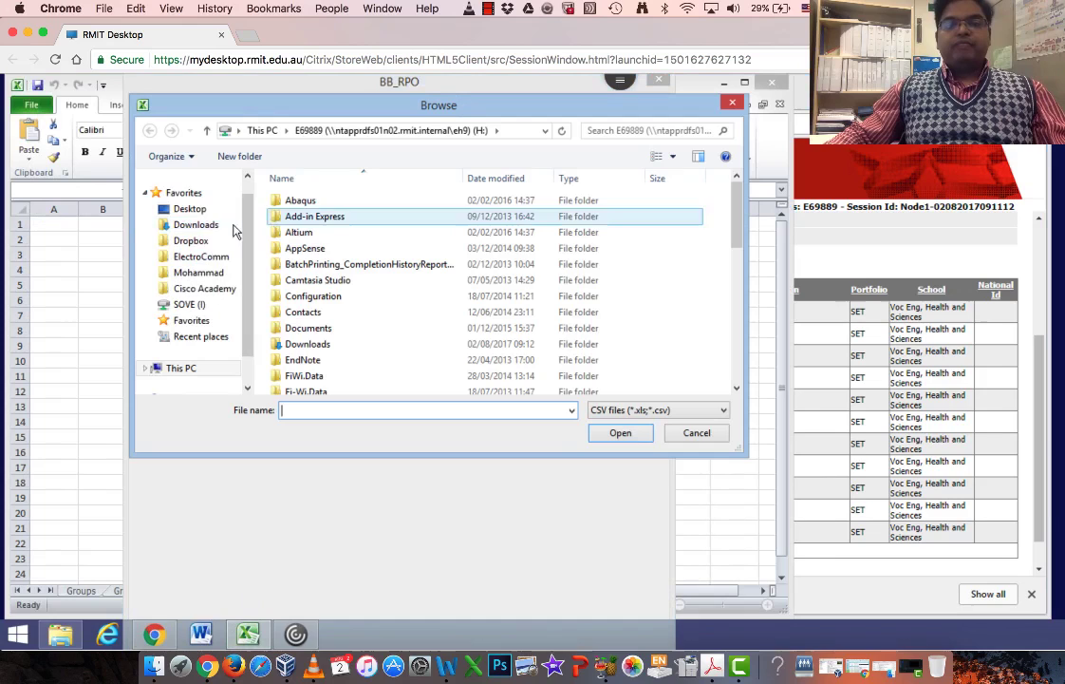
click(196, 224)
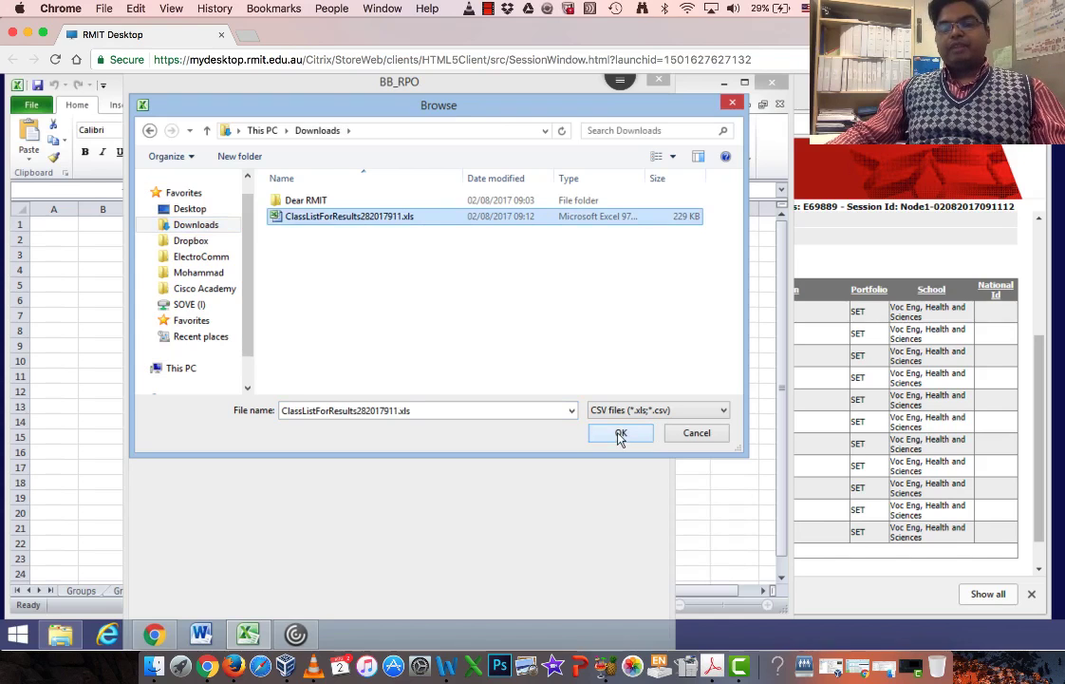
click(619, 433)
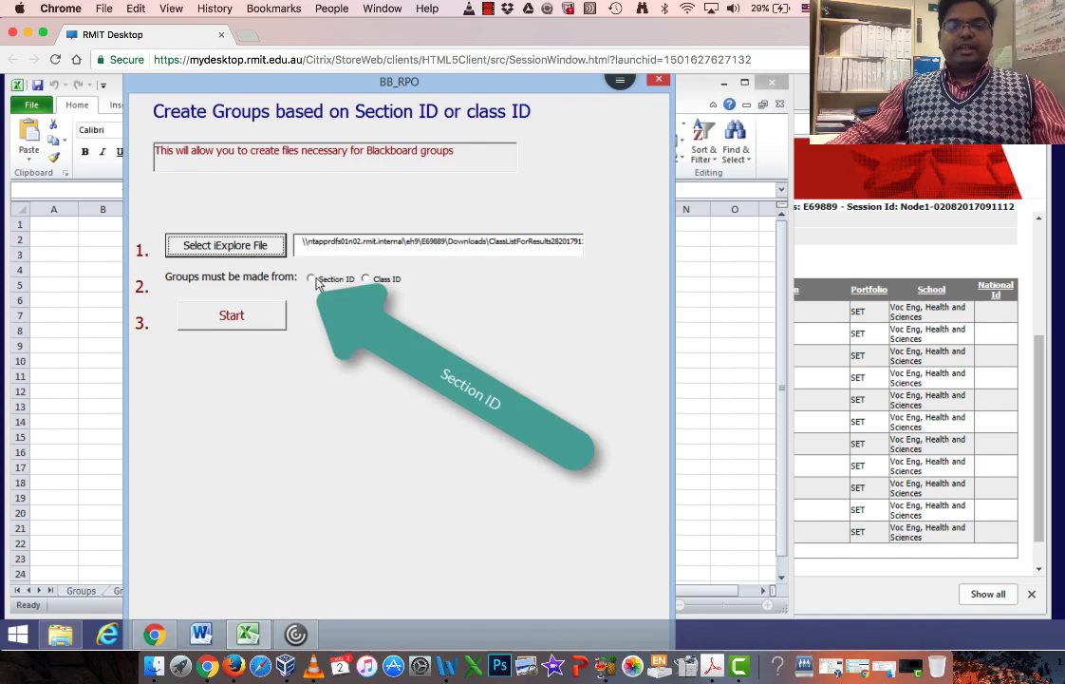
Group by Section ID and run Start to create the Blackboard group files
click(311, 277)
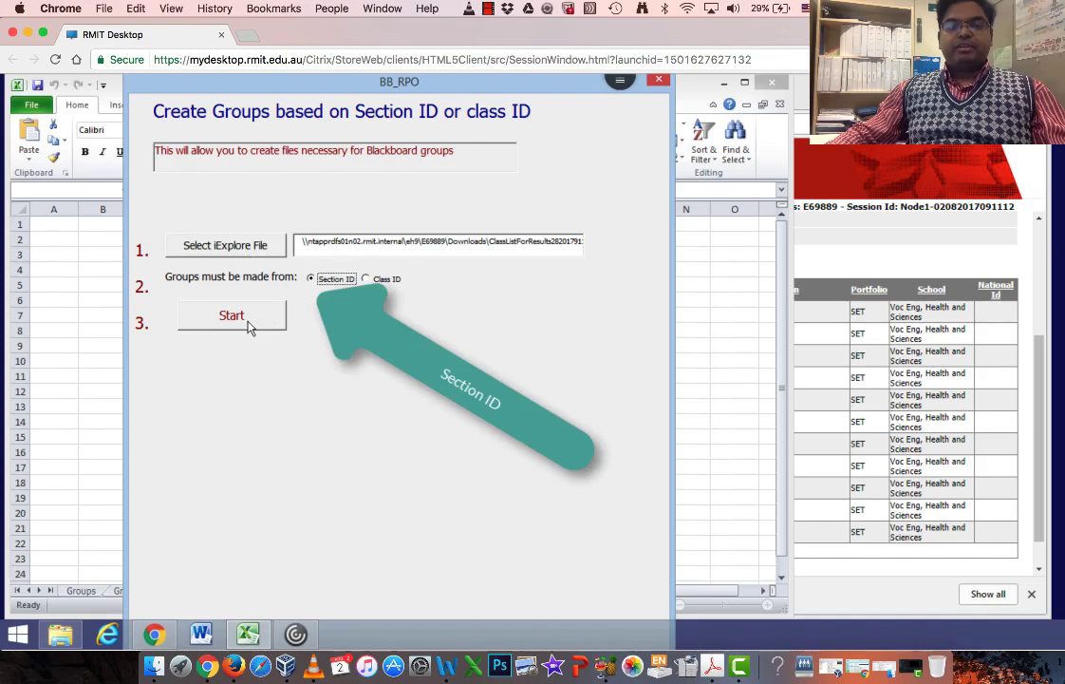
click(232, 315)
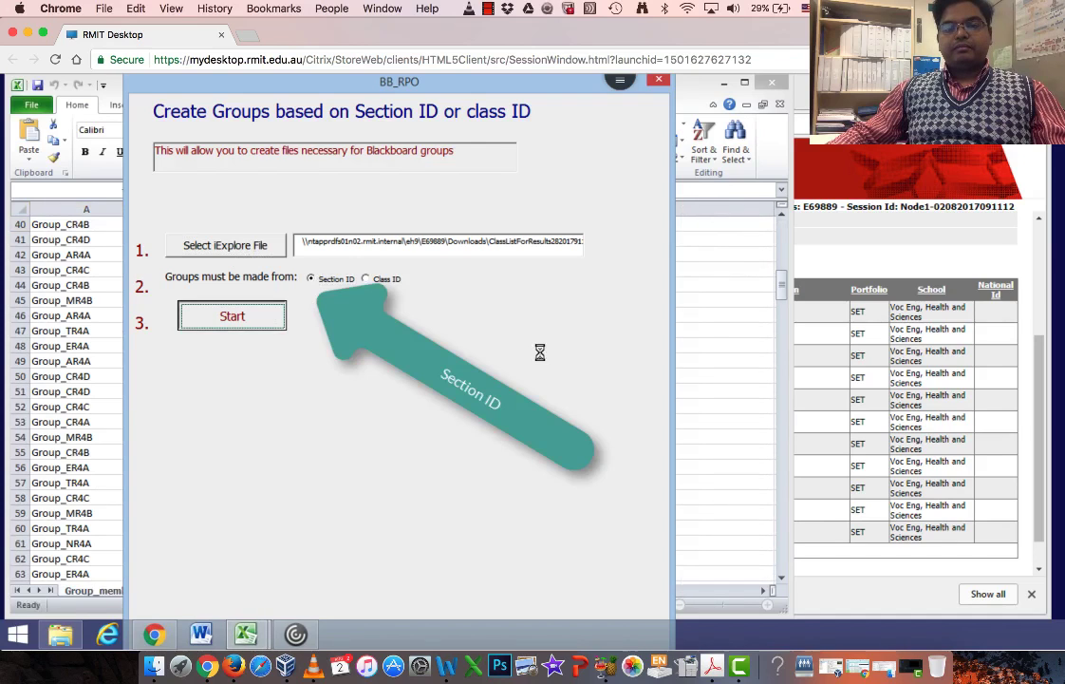
click(232, 316)
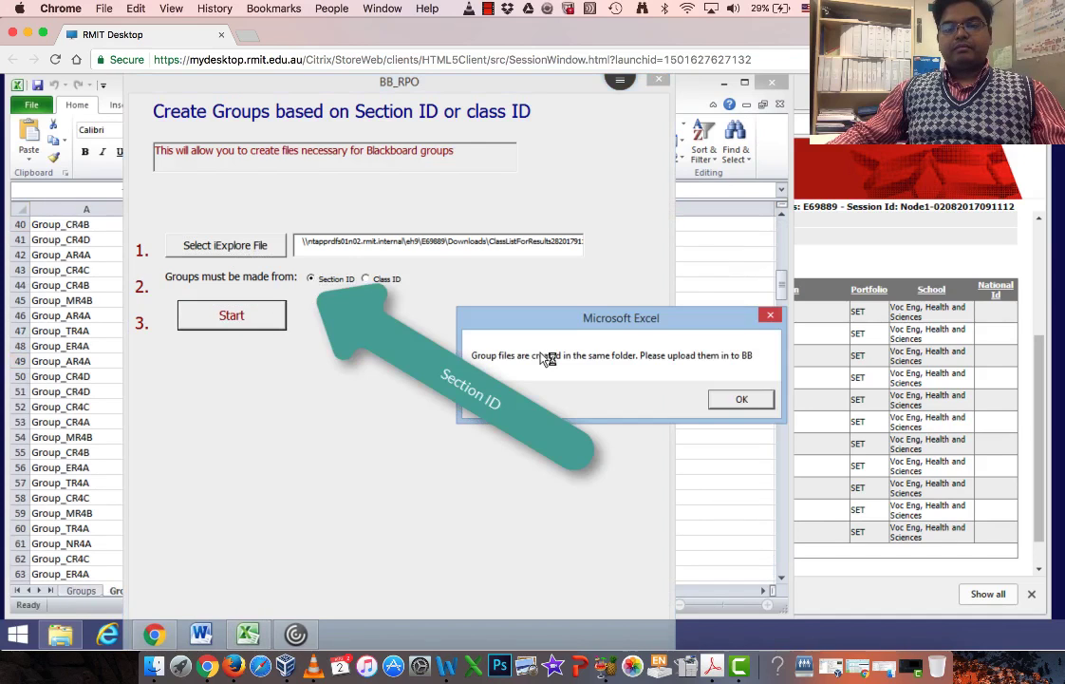
click(740, 398)
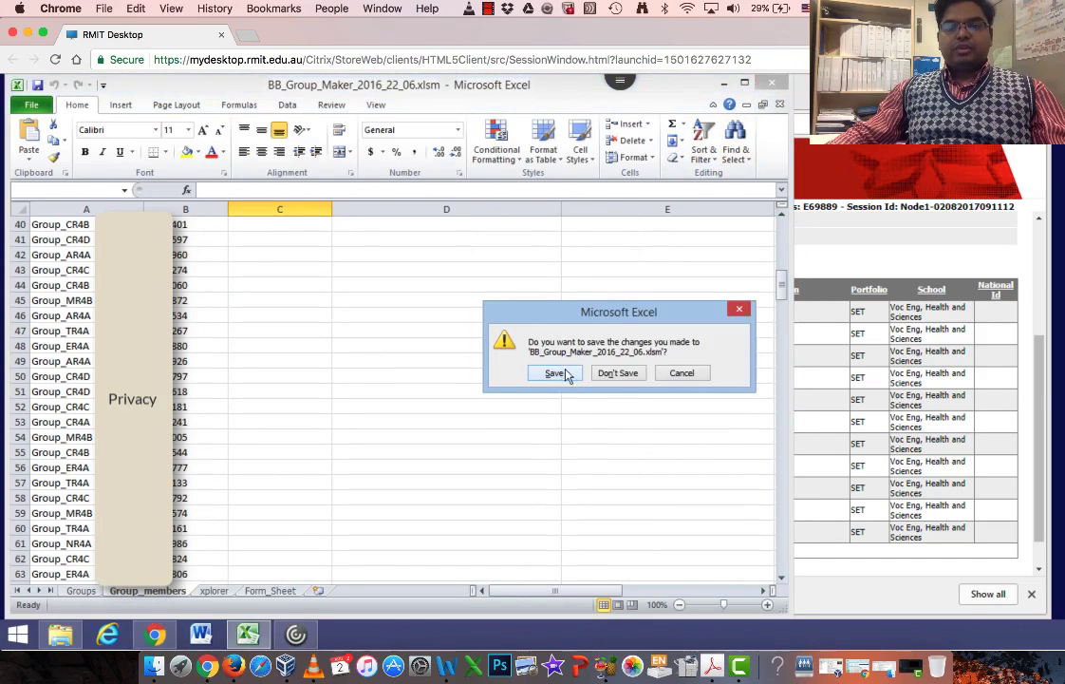
Save the workbook's changes on close and select the generated Groups.csv in Downloads
click(554, 373)
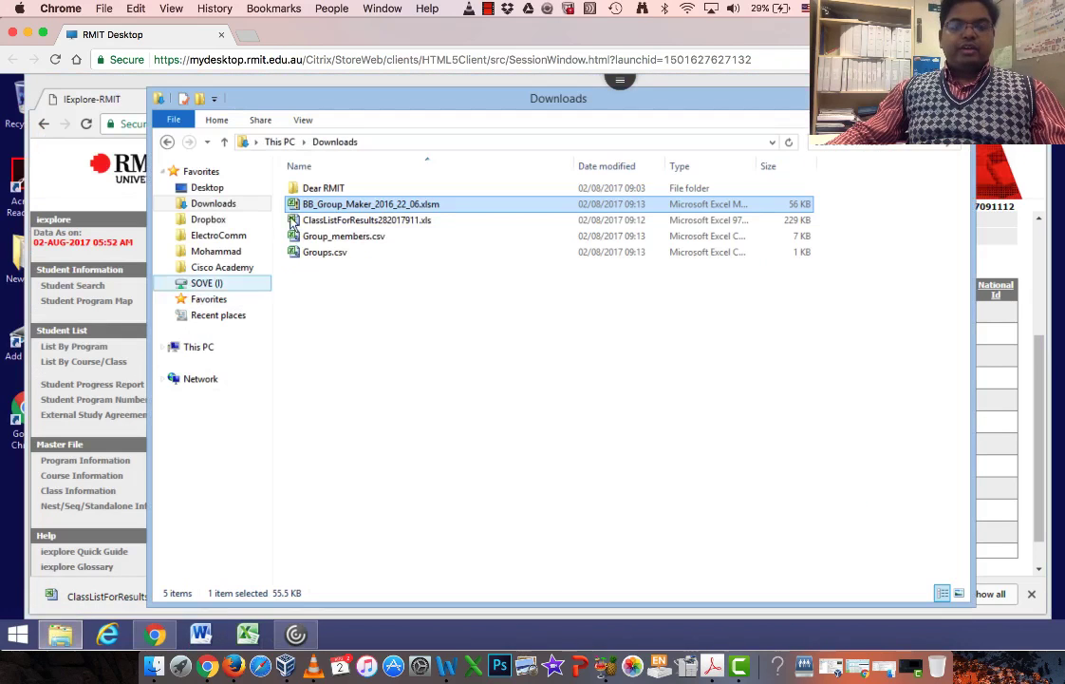
click(325, 251)
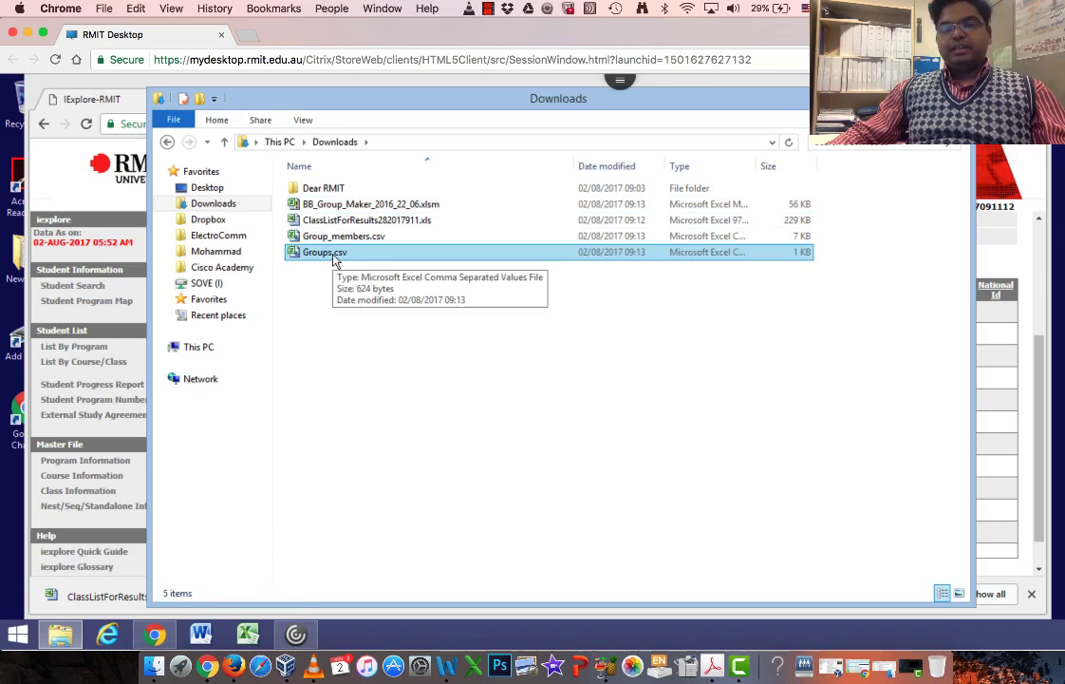
Review Groups.csv's group codes in Excel and close it without saving
double_click(319, 251)
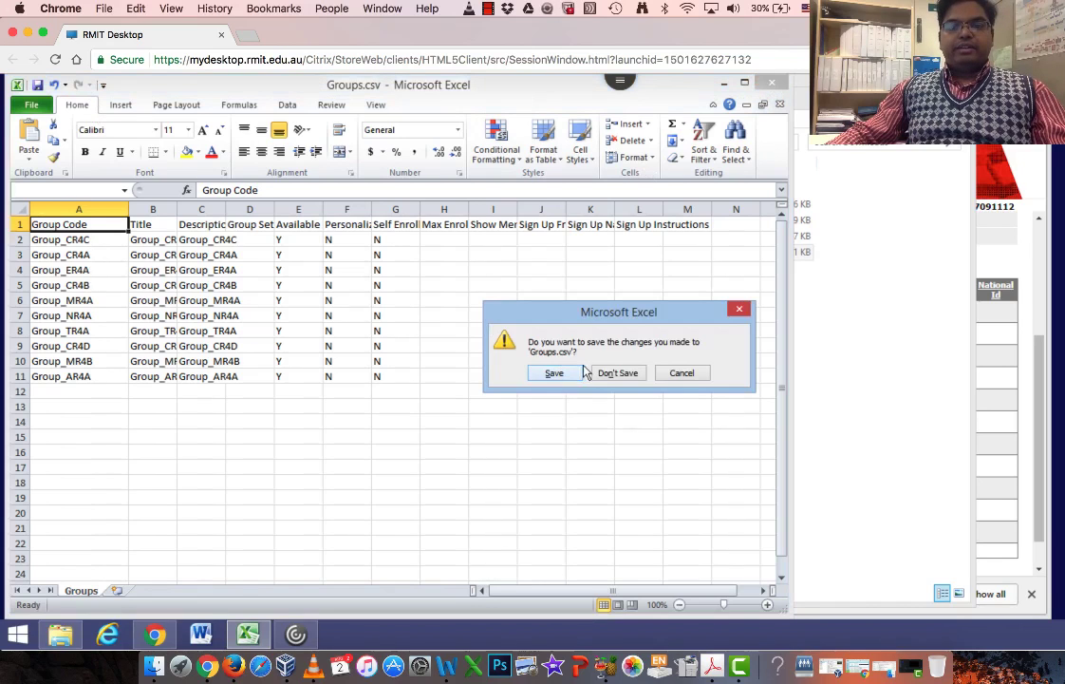
click(618, 372)
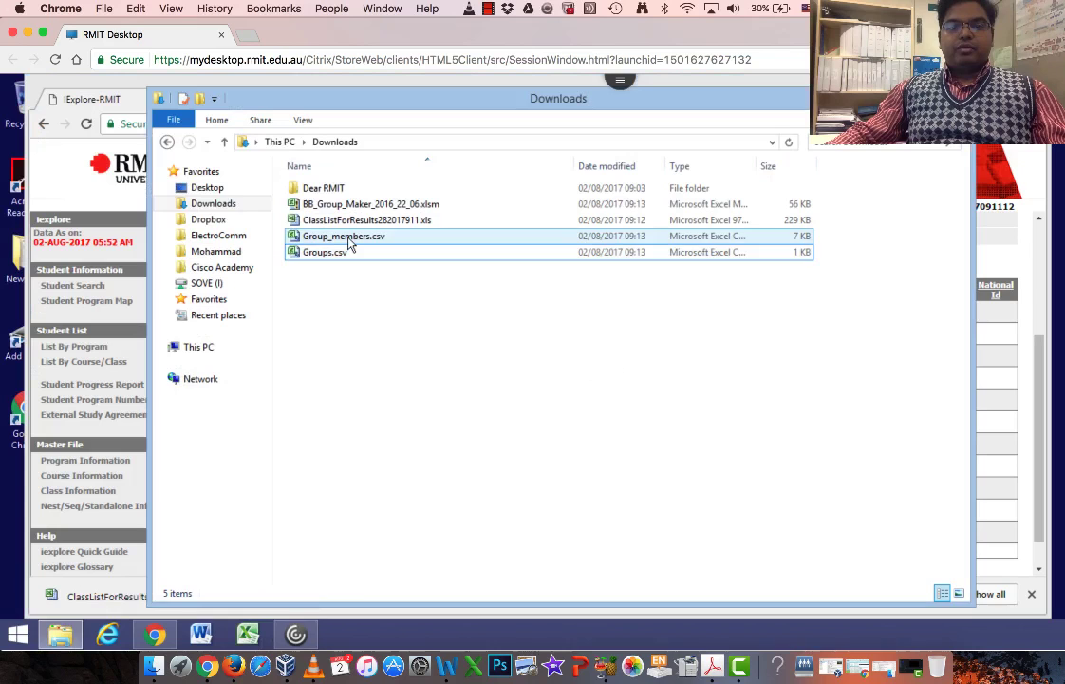
Review Group_members.csv's code-to-student pairings and close it without saving
double_click(342, 235)
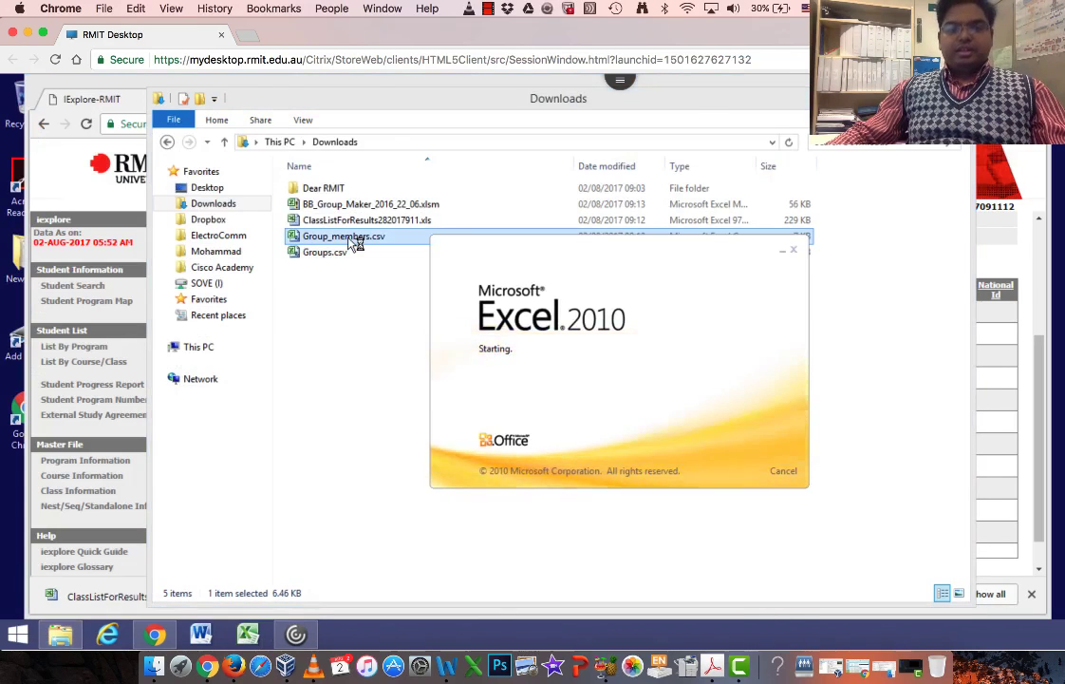
double_click(344, 236)
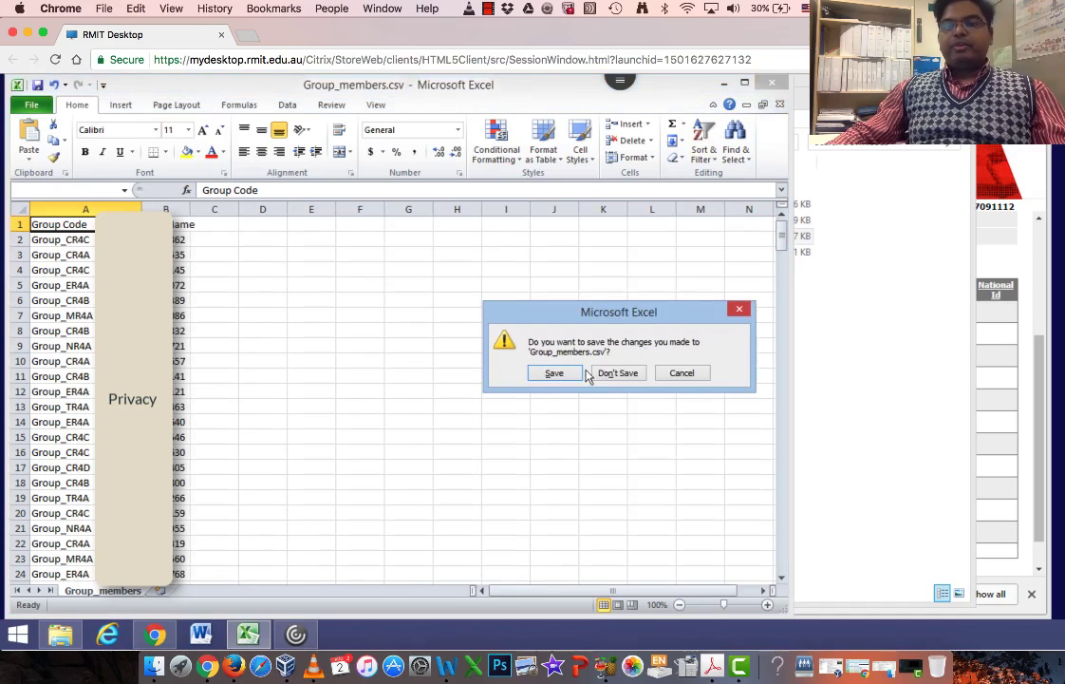
click(617, 372)
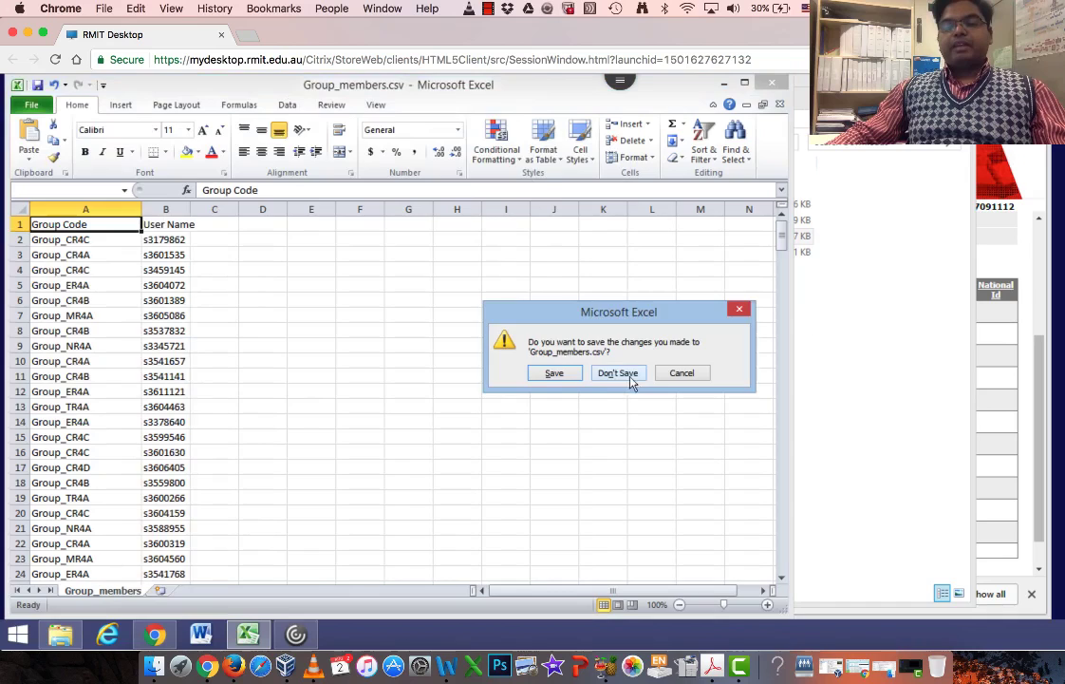
click(617, 372)
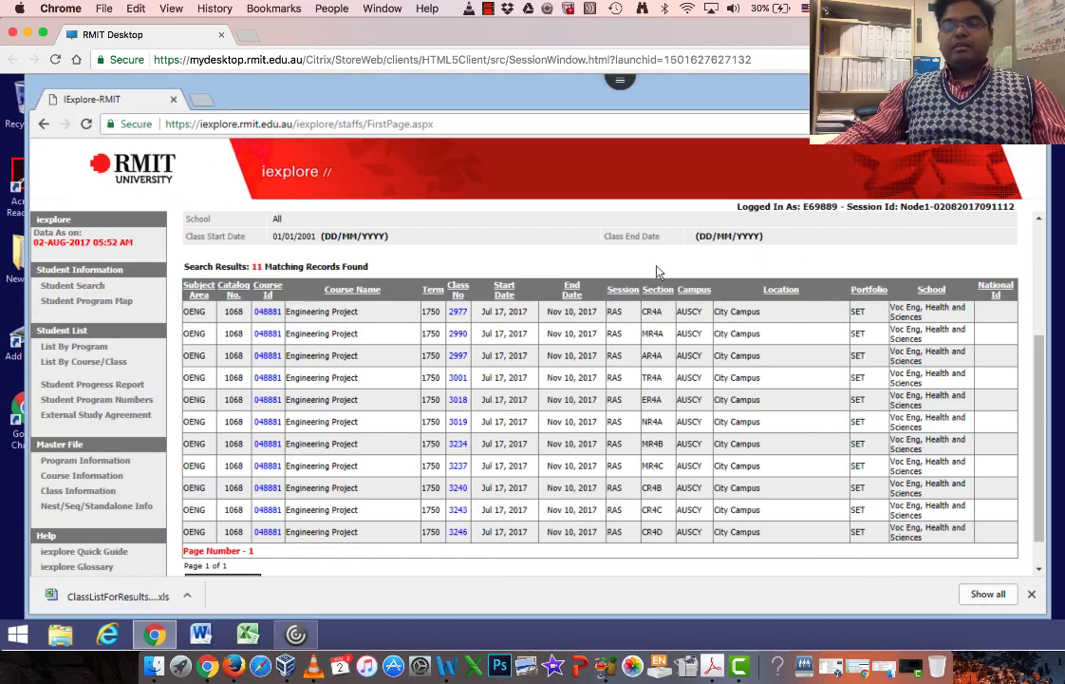
click(300, 123)
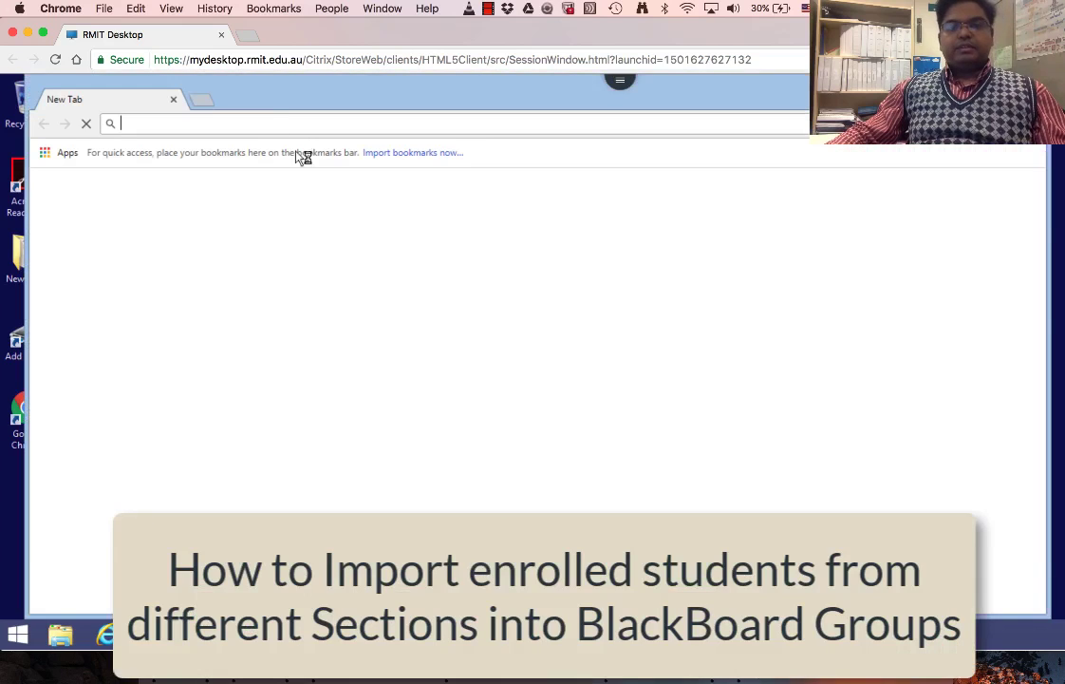
Find the RMIT Learning Hub, sign in and view all course registrations
text(rmit+learning+hub&rlz=1C1GGRV_enAU756AU756&oq=rmit+learning+hub&aqs=chrome..69i57j)
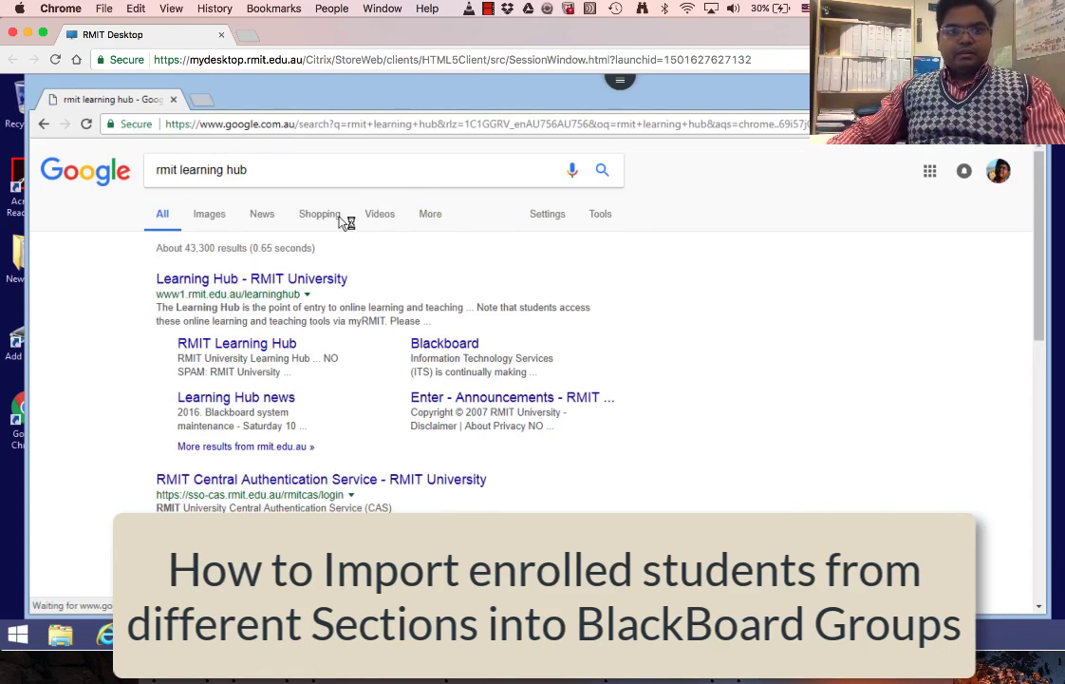
click(251, 277)
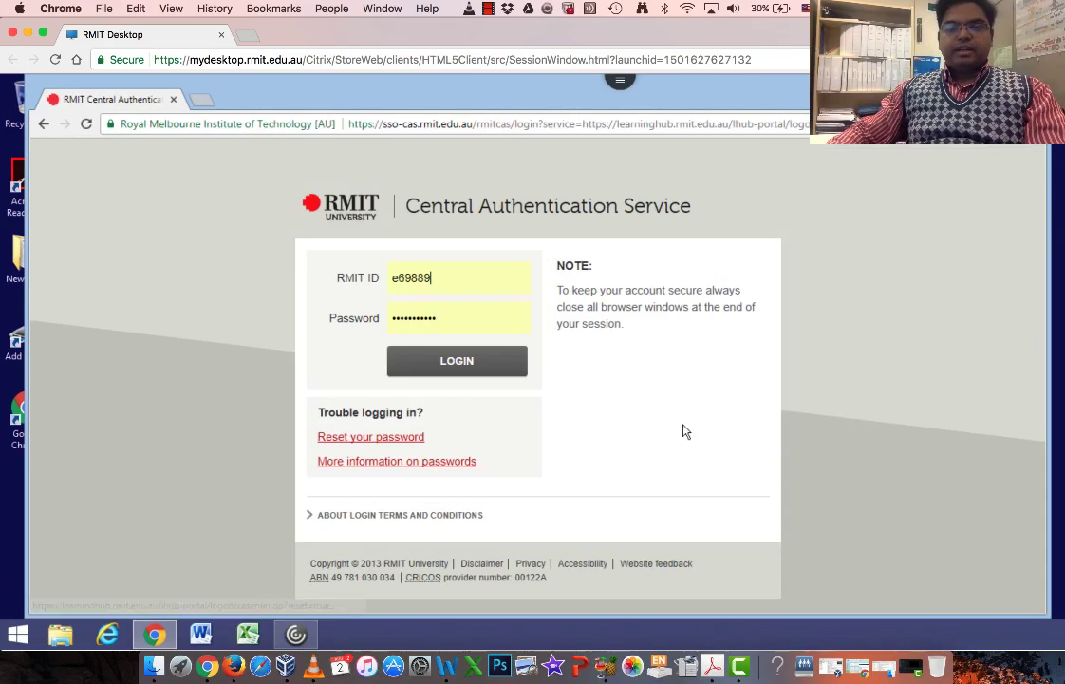
click(455, 361)
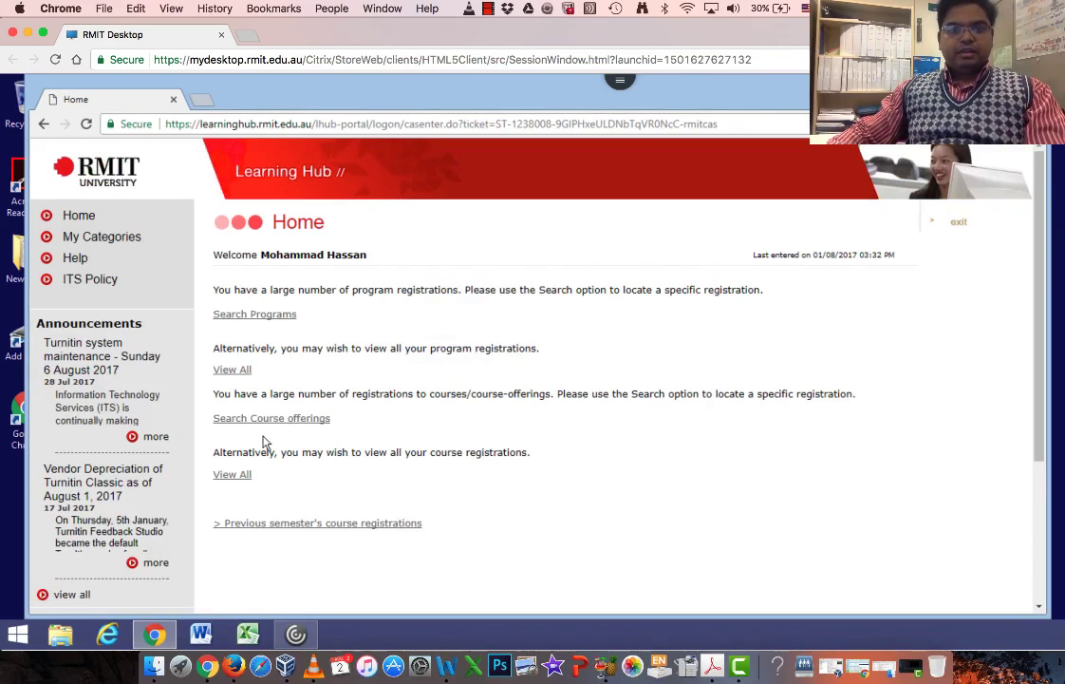
click(232, 475)
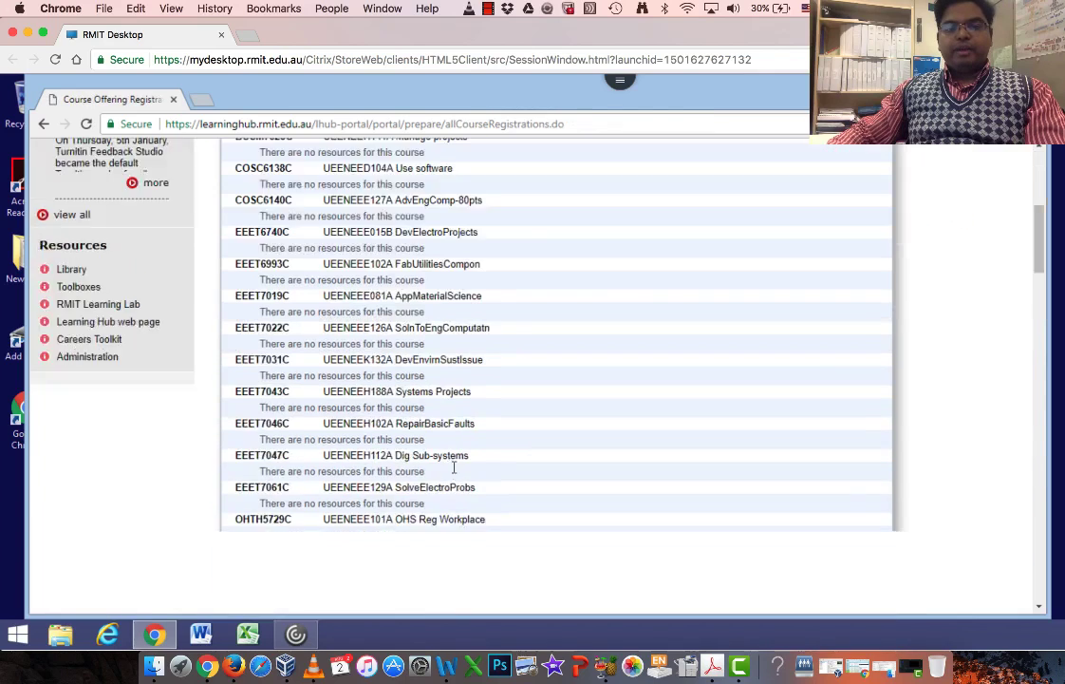
Enter the OENG1068 Engineering Project course in Blackboard
scroll(down, 3)
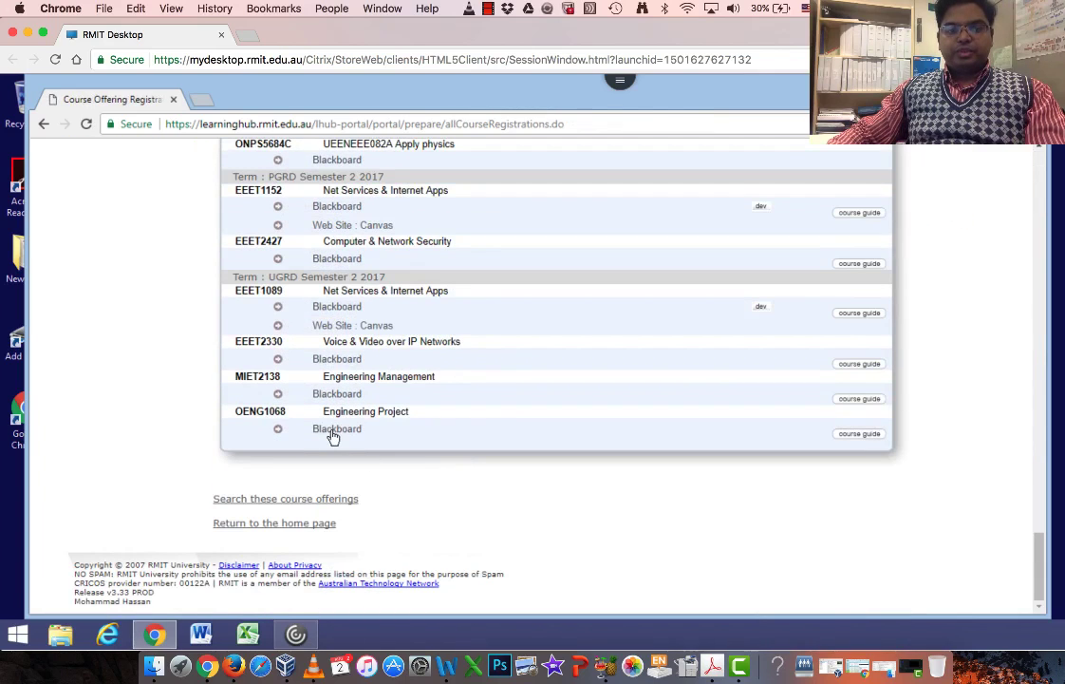
click(336, 429)
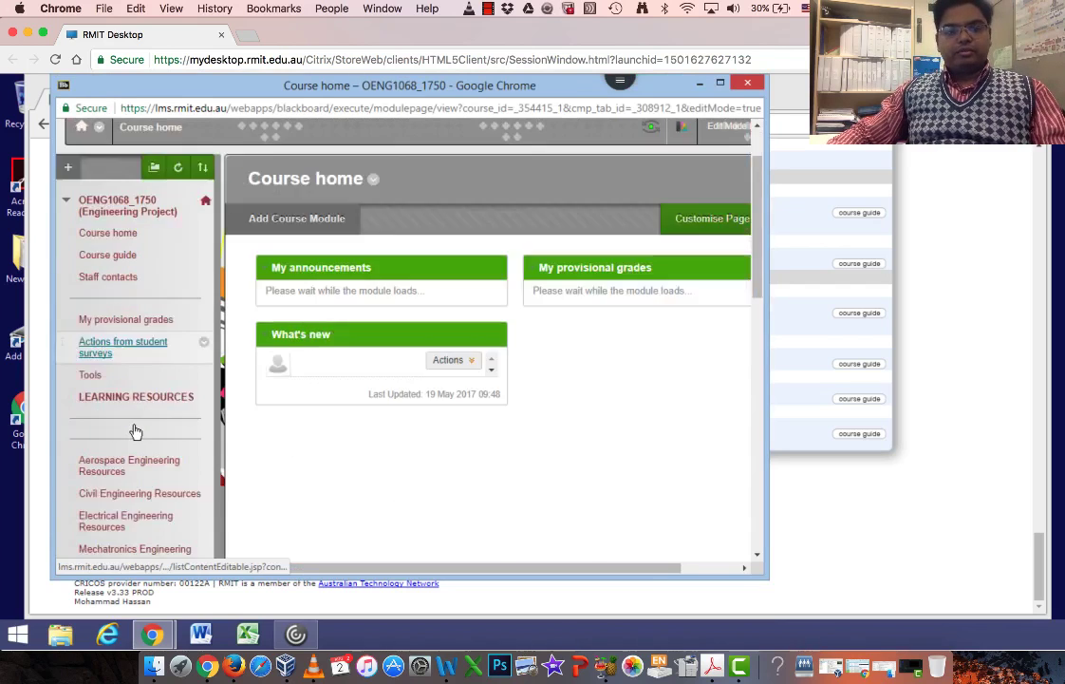
Expand Users and Groups in the Control Panel and go to the Groups page
scroll(down, 3)
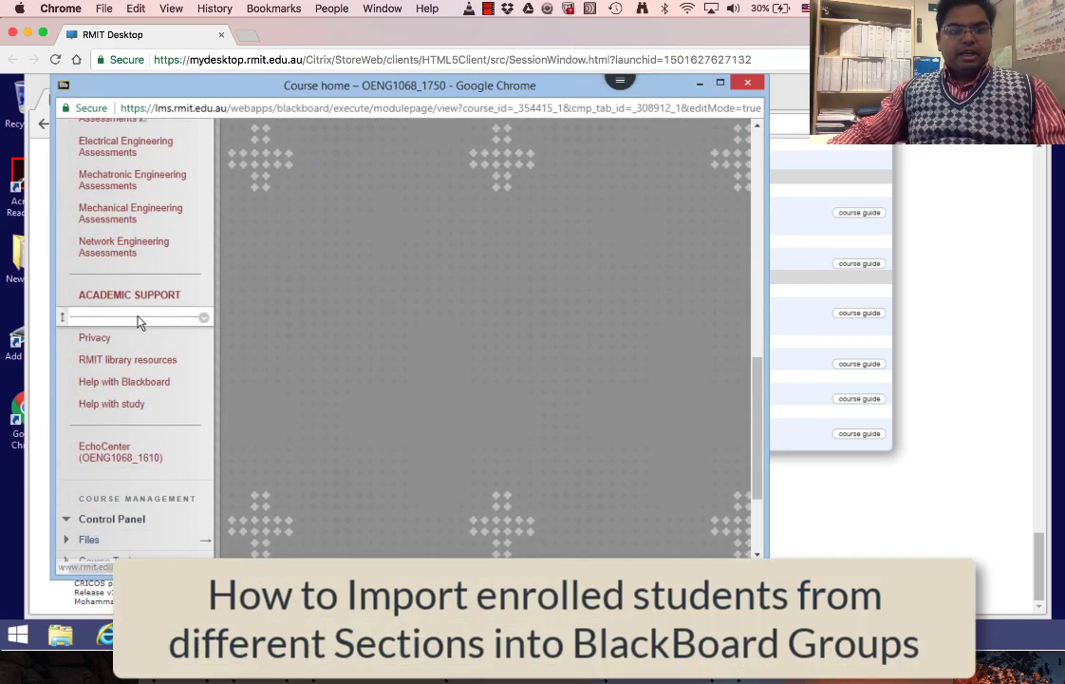
scroll(down, 3)
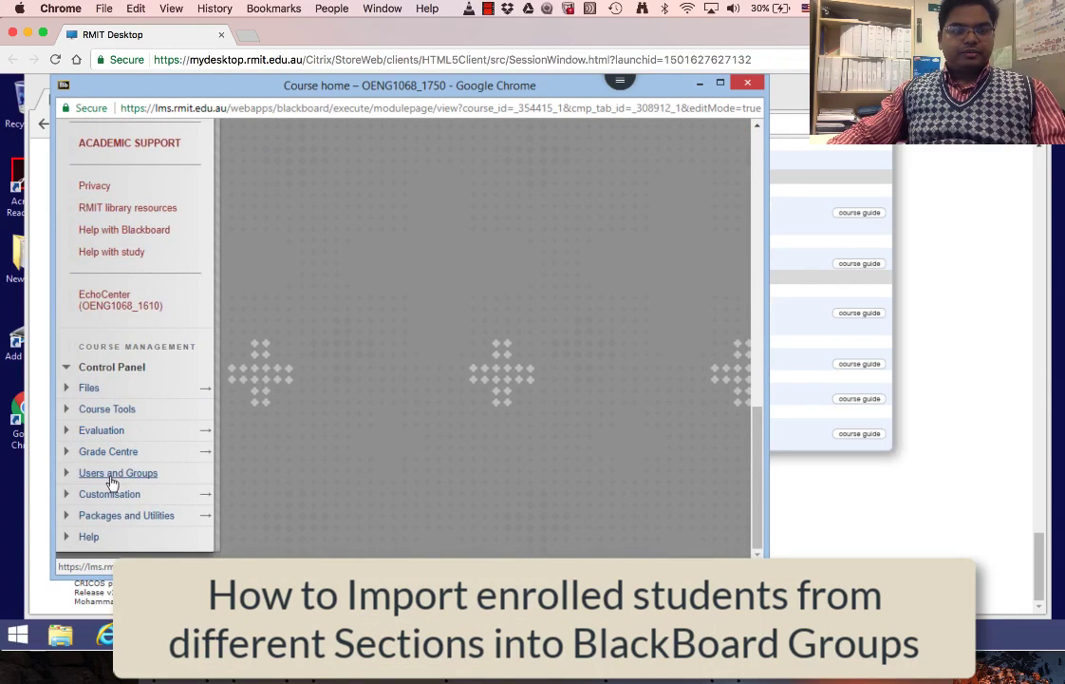
click(118, 473)
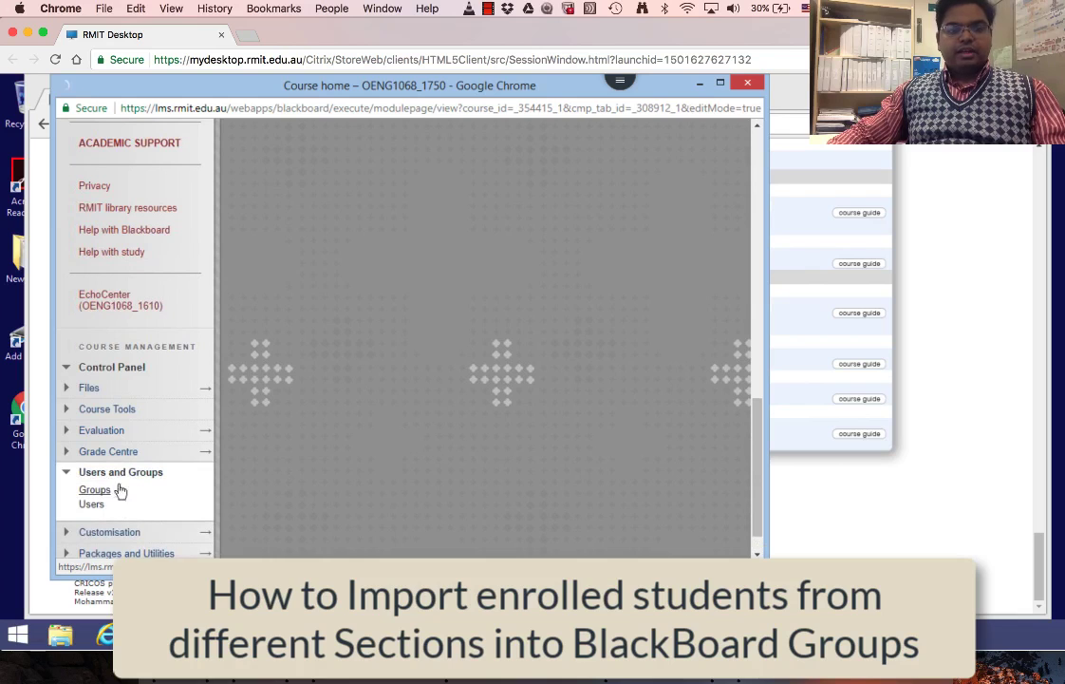
click(93, 490)
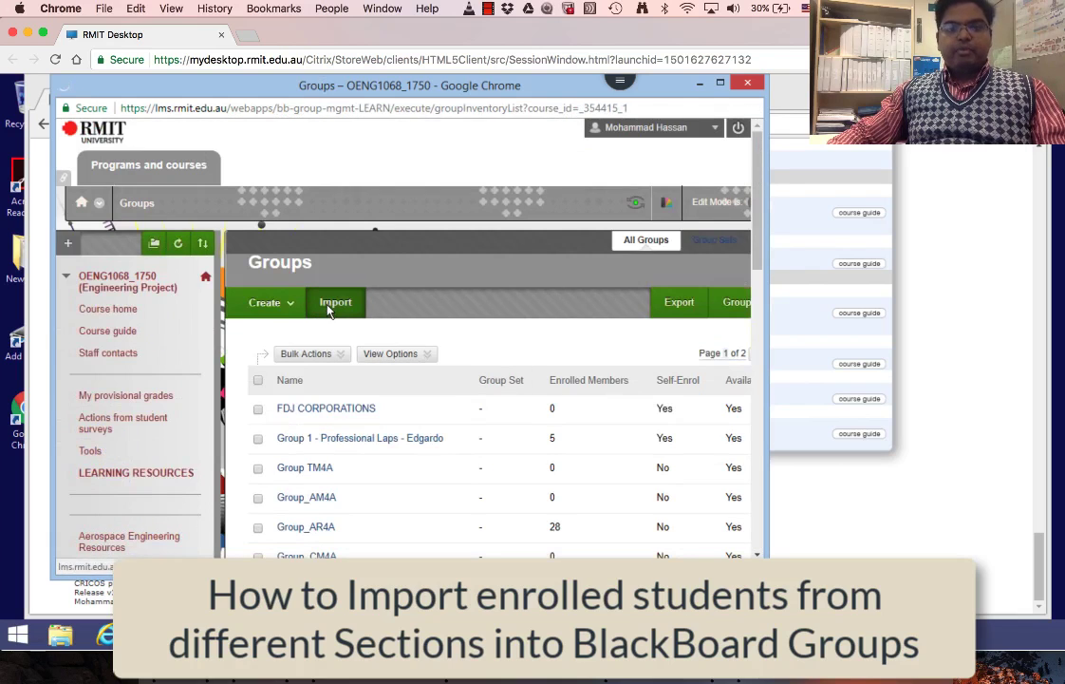
Start the Blackboard group import and attach Group_members.csv as the group members file
click(334, 302)
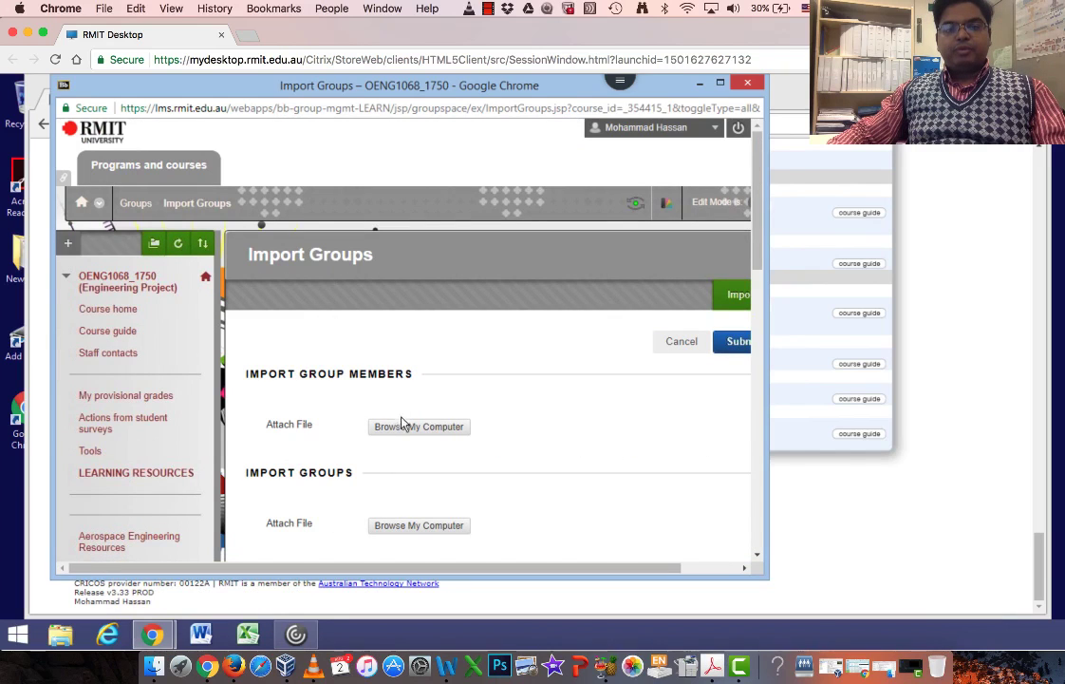
click(418, 425)
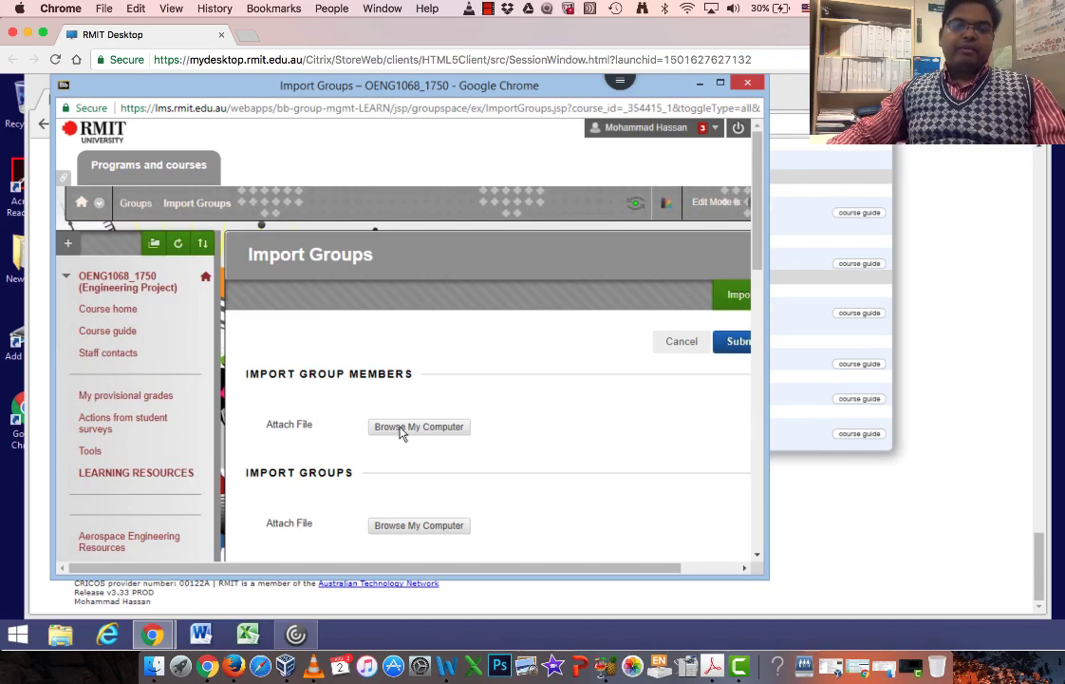
click(418, 426)
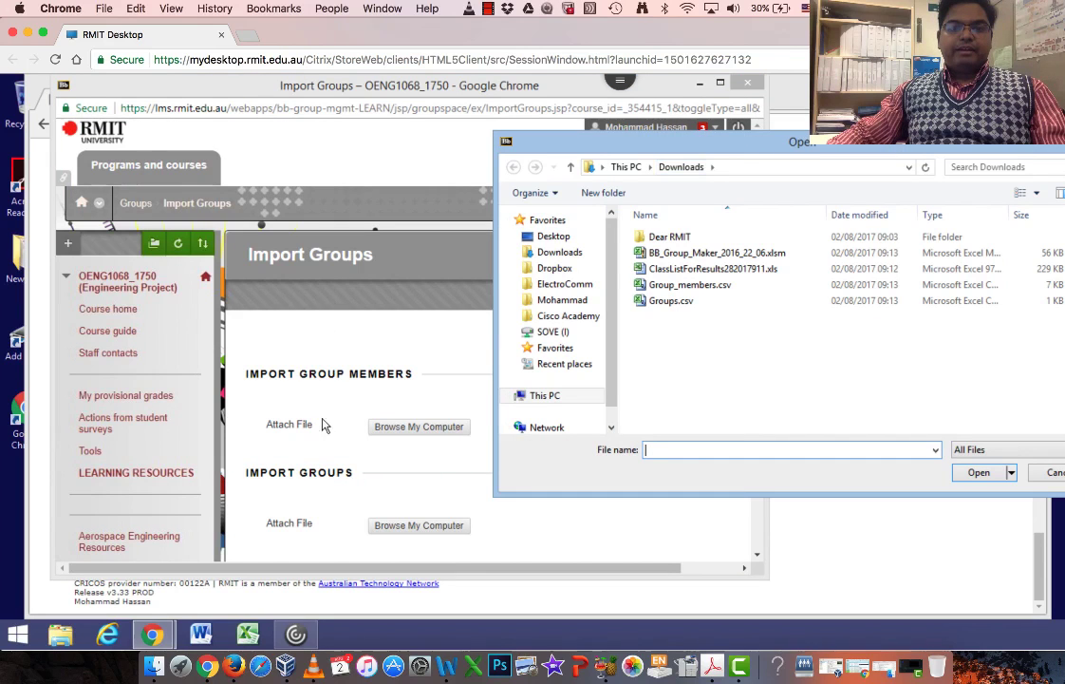
click(690, 285)
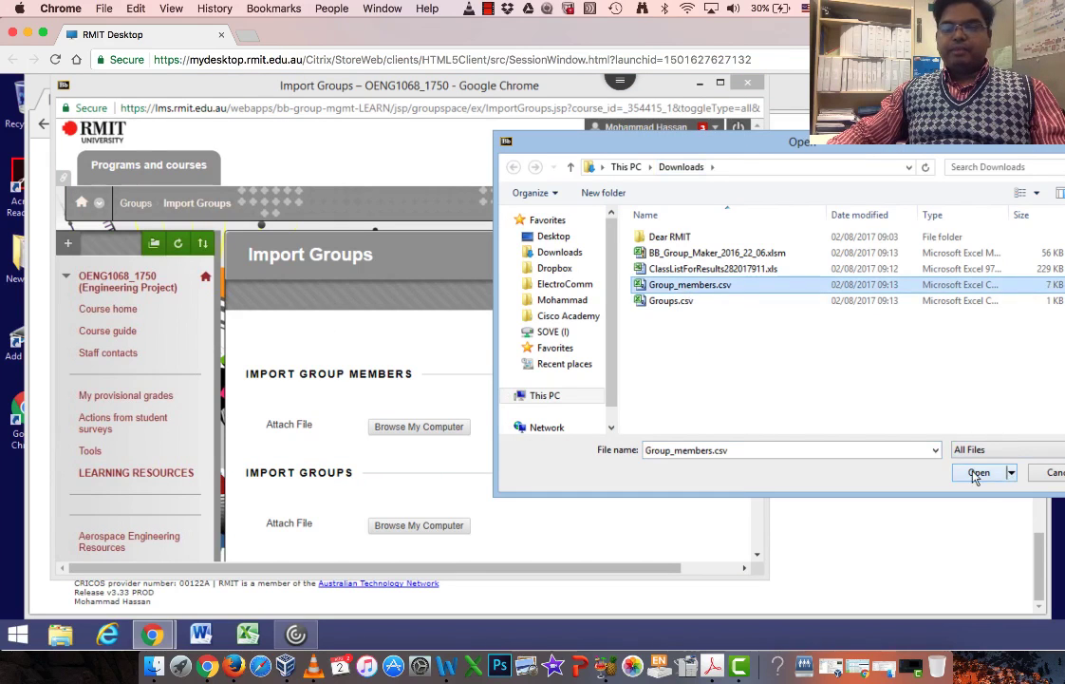
click(976, 471)
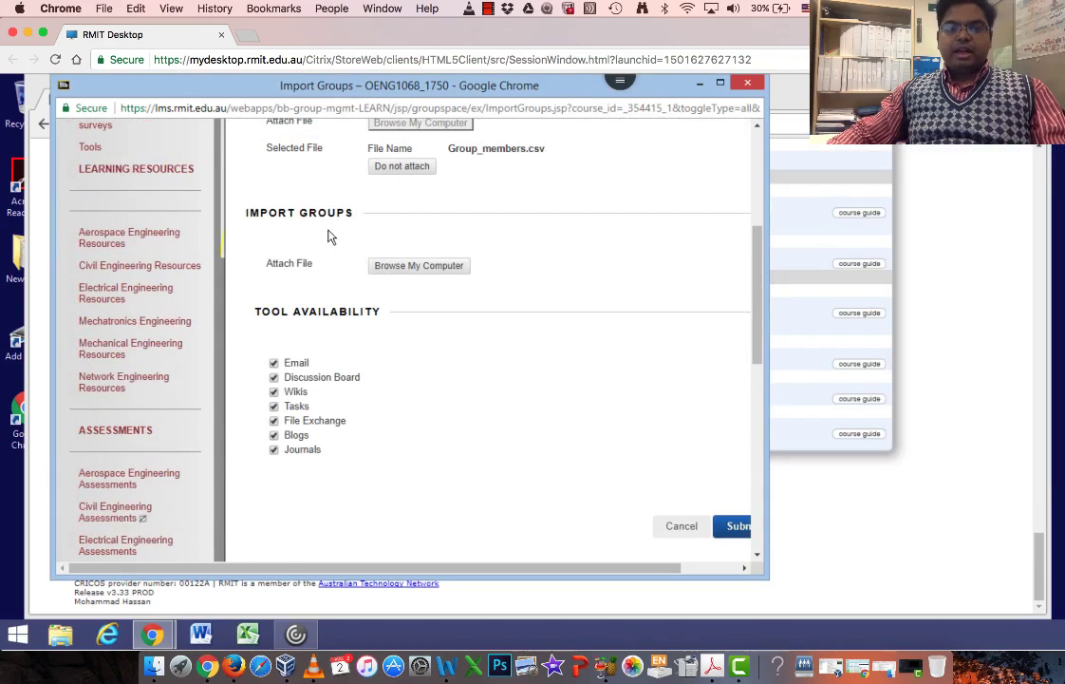
Attach Groups.csv and submit the import so it is queued for processing
click(418, 266)
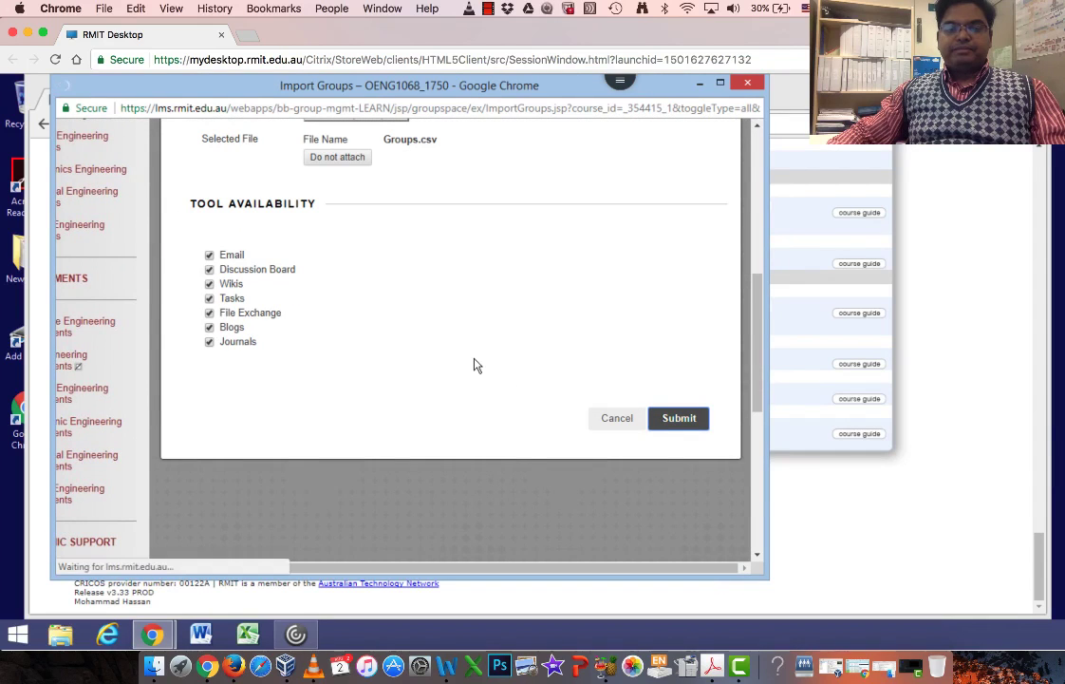
click(678, 418)
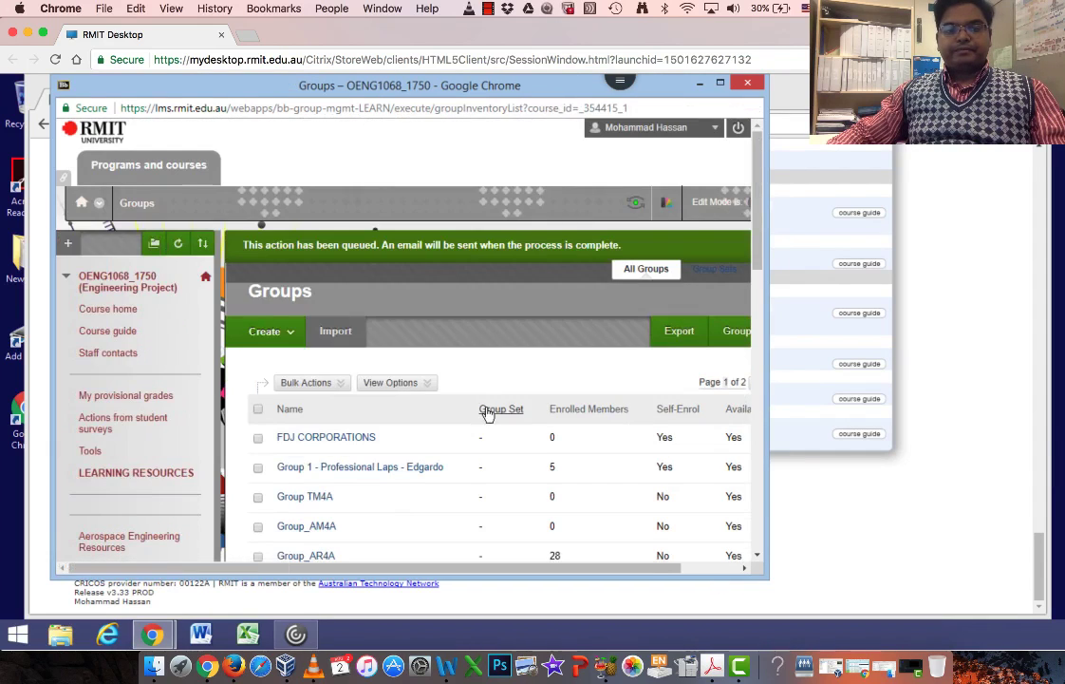
scroll(down, 3)
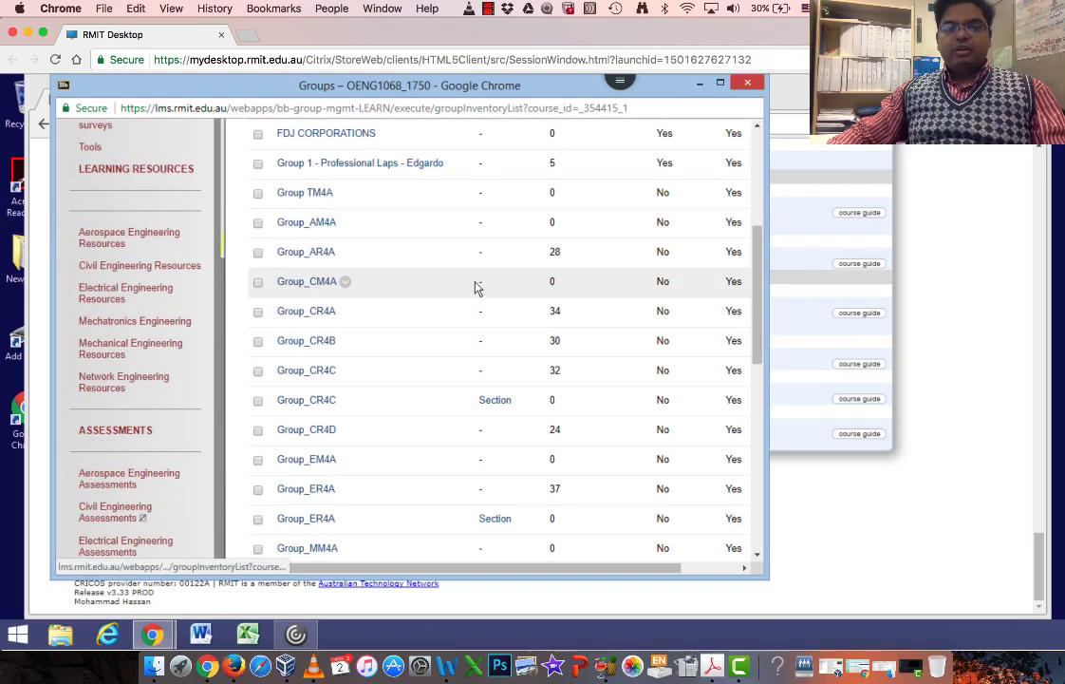
mouse_move(486, 281)
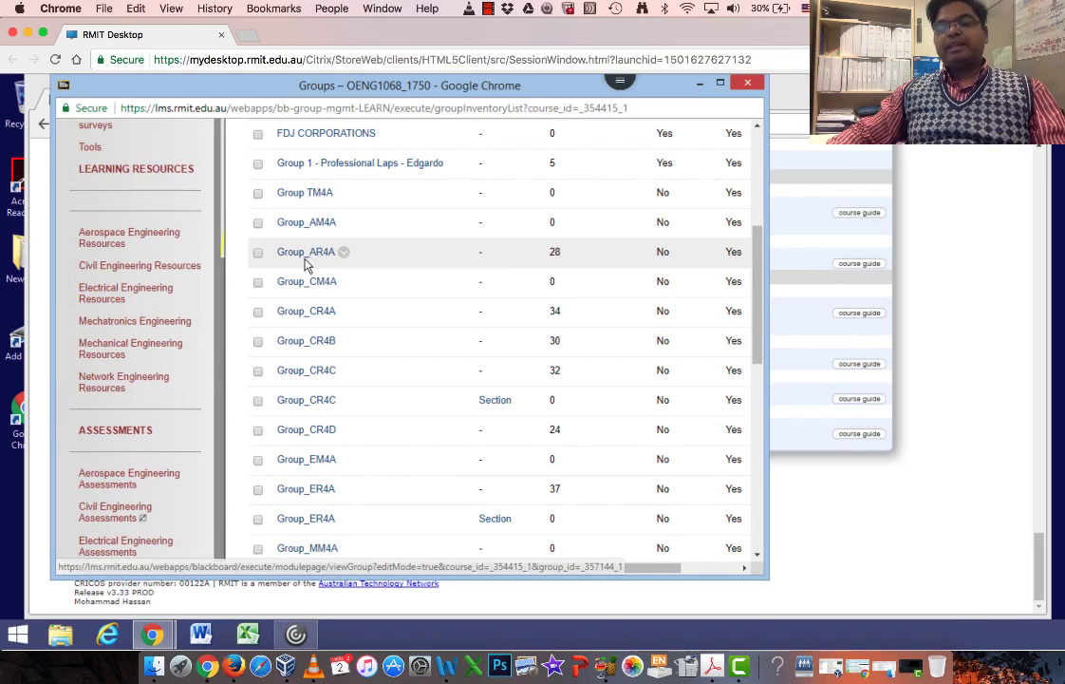
mouse_move(549, 281)
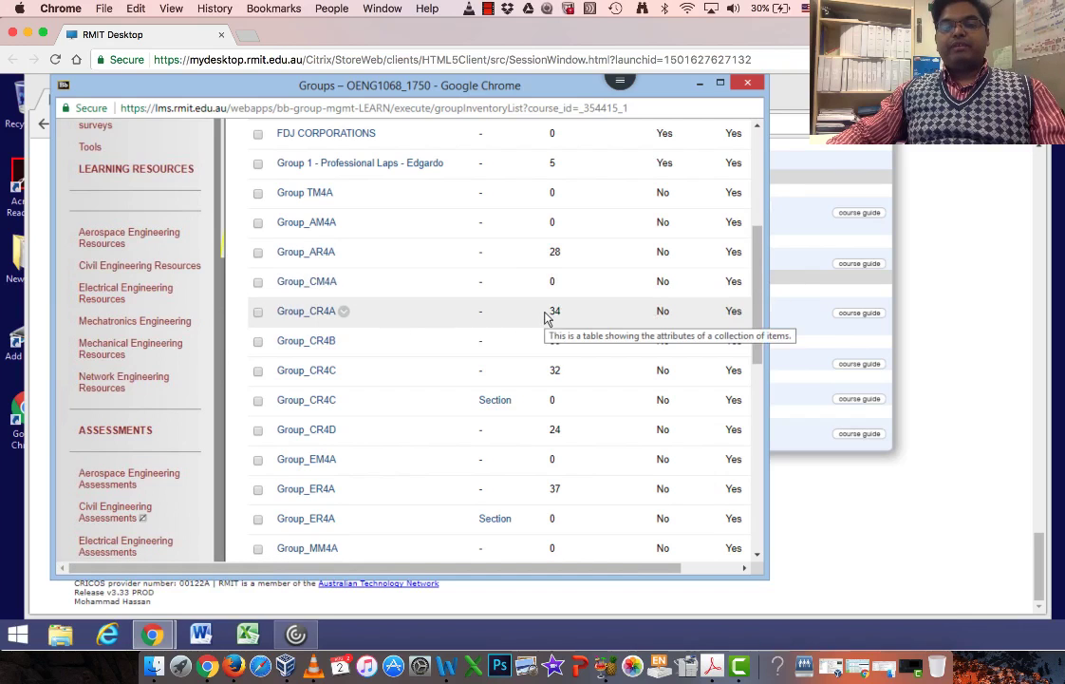
scroll(down, 3)
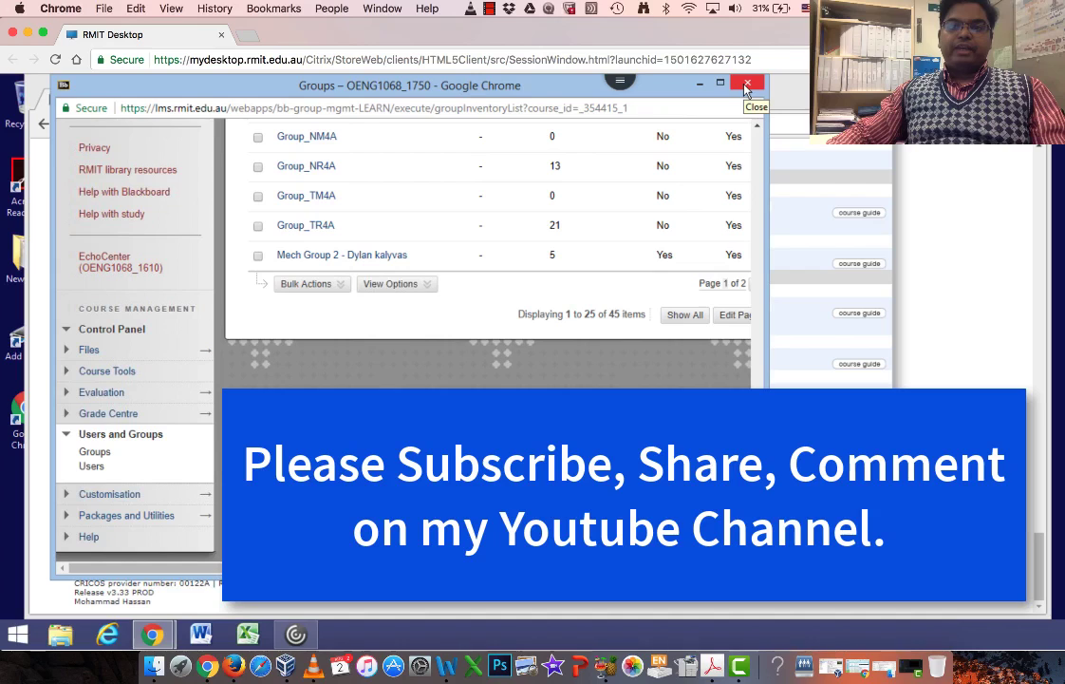
mouse_move(748, 86)
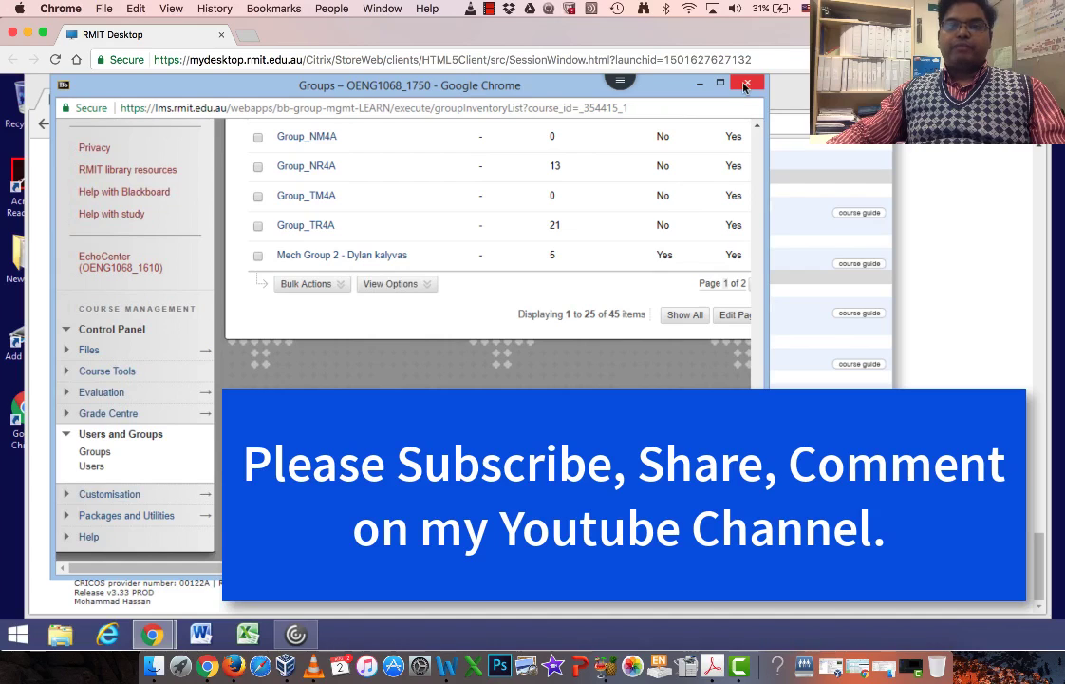